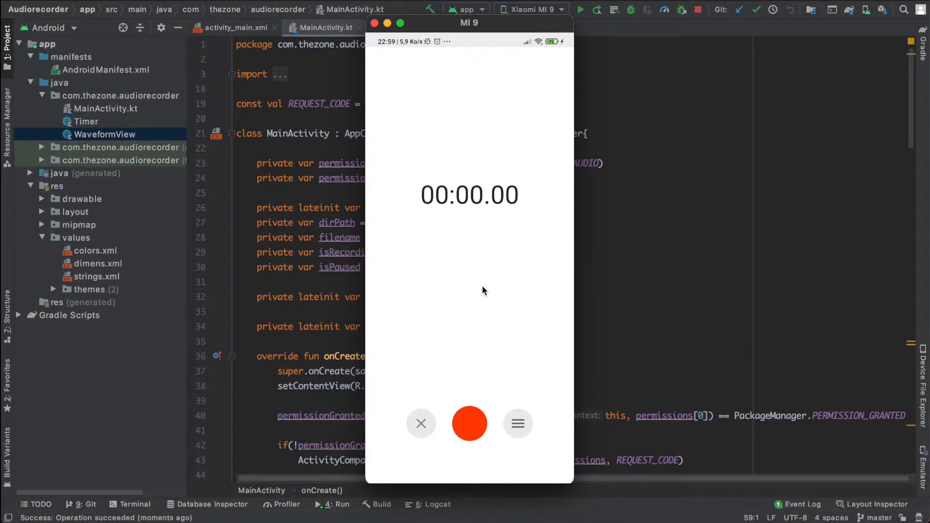
pyautogui.moveTo(530, 439)
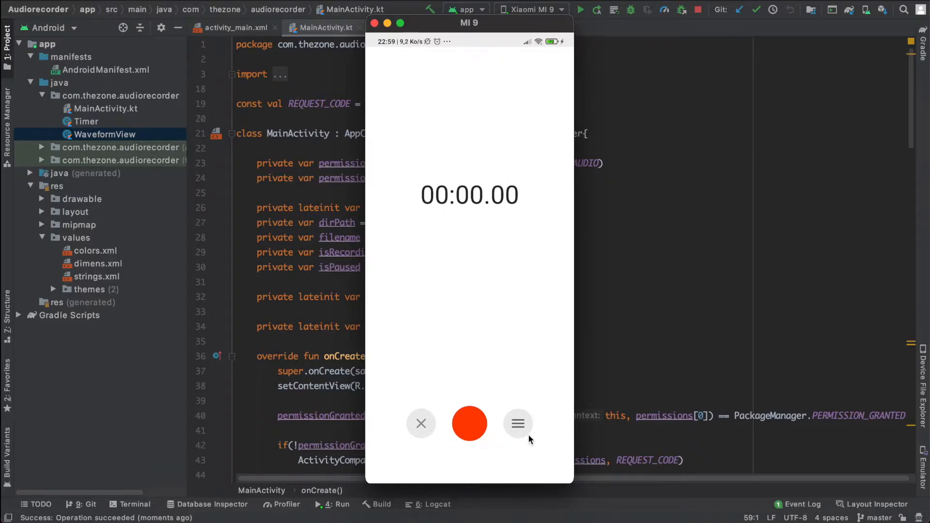
pyautogui.moveTo(421, 424)
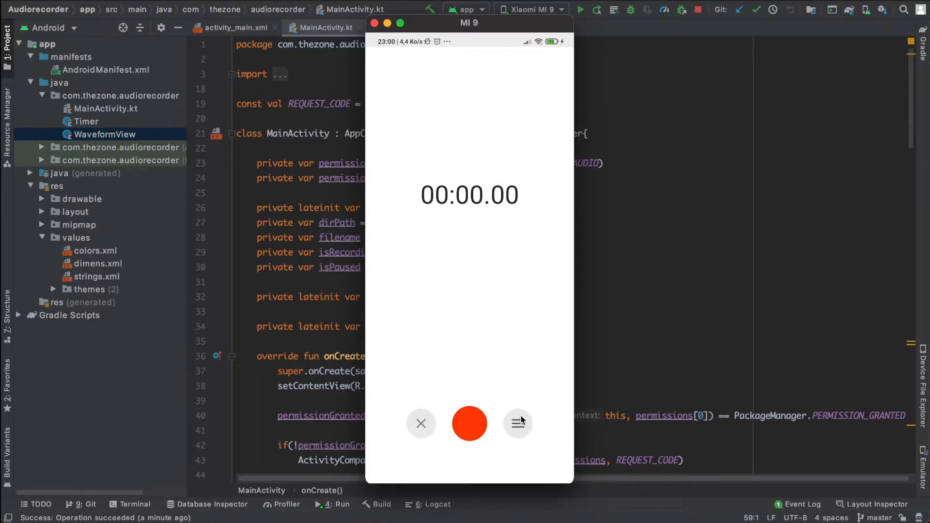
pyautogui.moveTo(556, 433)
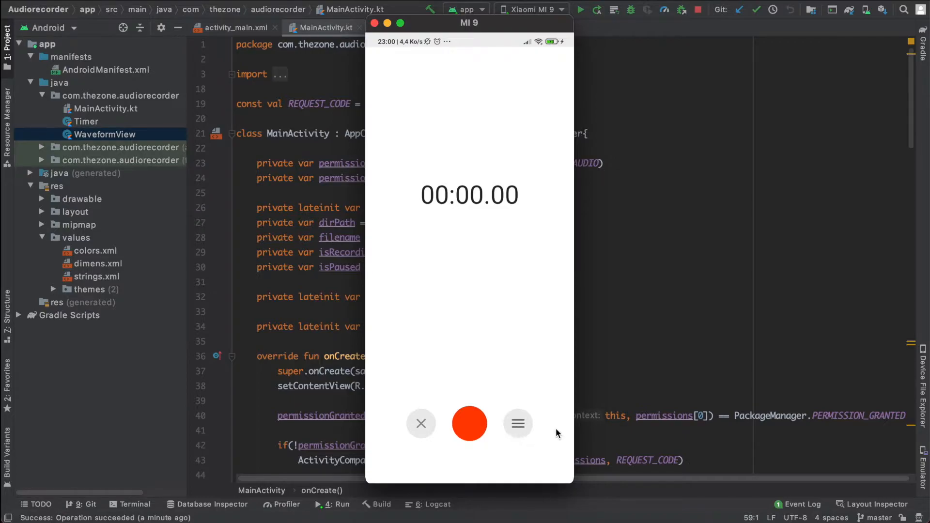
pyautogui.moveTo(421, 437)
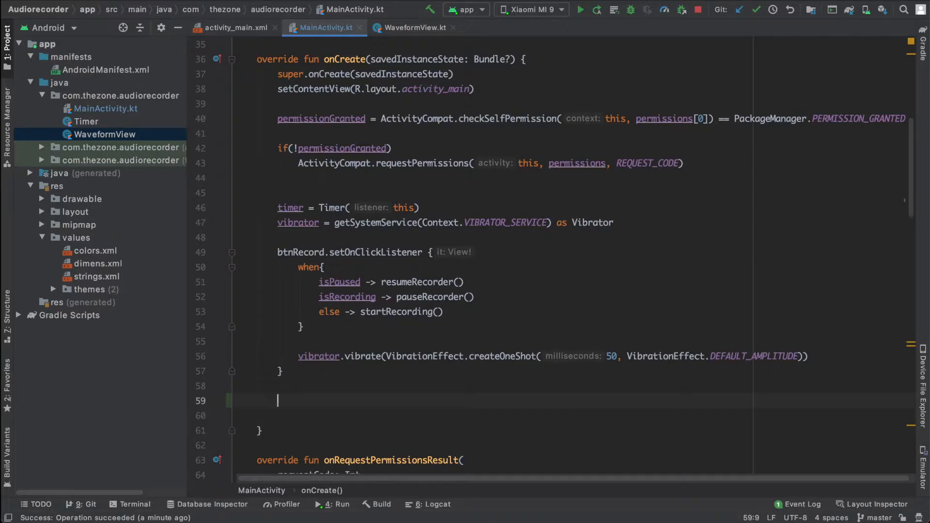
# Add a btnList click listener containing a TODO comment
pyautogui.write('btnList')
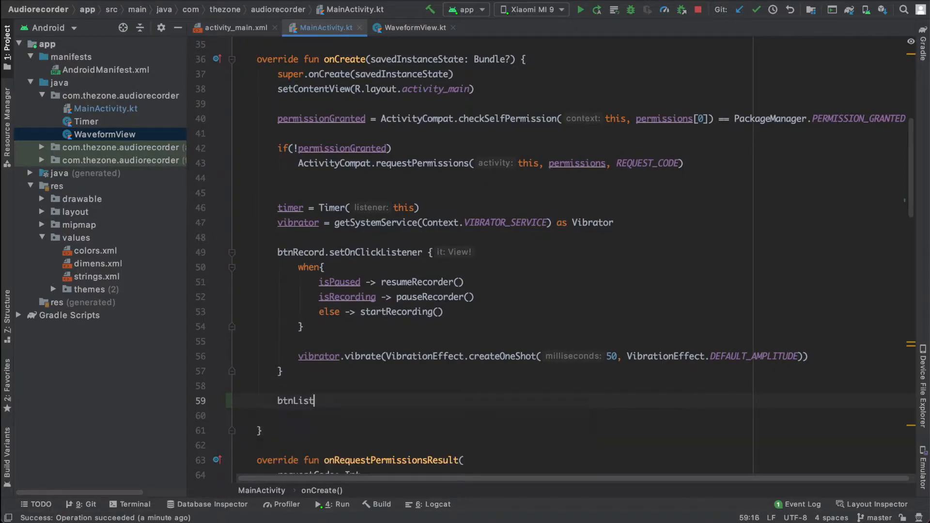
pyautogui.write('.setOnClickListener {')
pyautogui.click(571, 416)
pyautogui.write('// T')
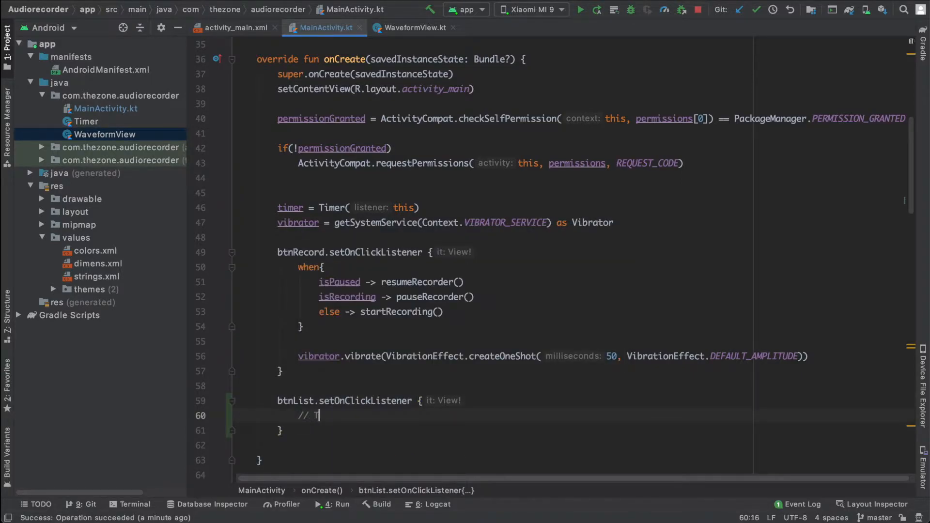
pyautogui.write('ODO')
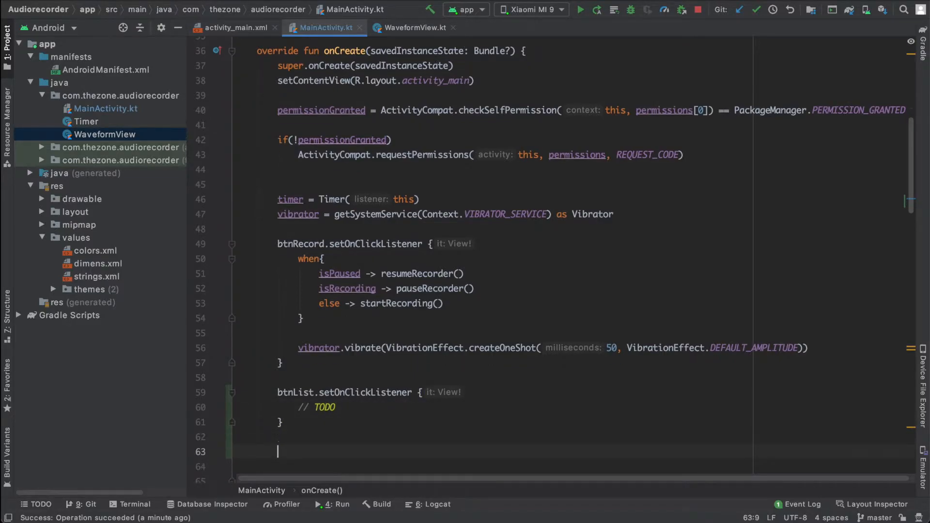
# Add a btnDone click listener that calls stopRecorder() followed by a TODO comment
pyautogui.write('done')
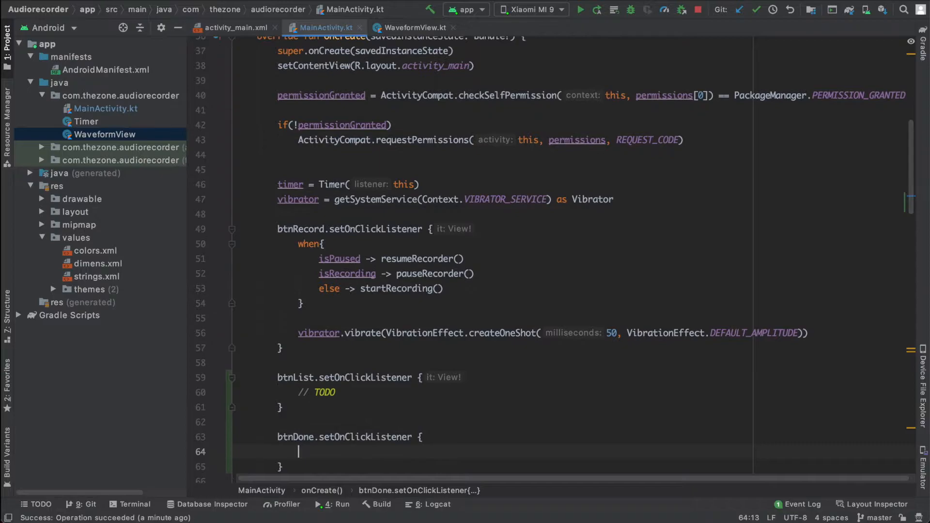
pyautogui.write('stopRecorder()')
pyautogui.write('// T')
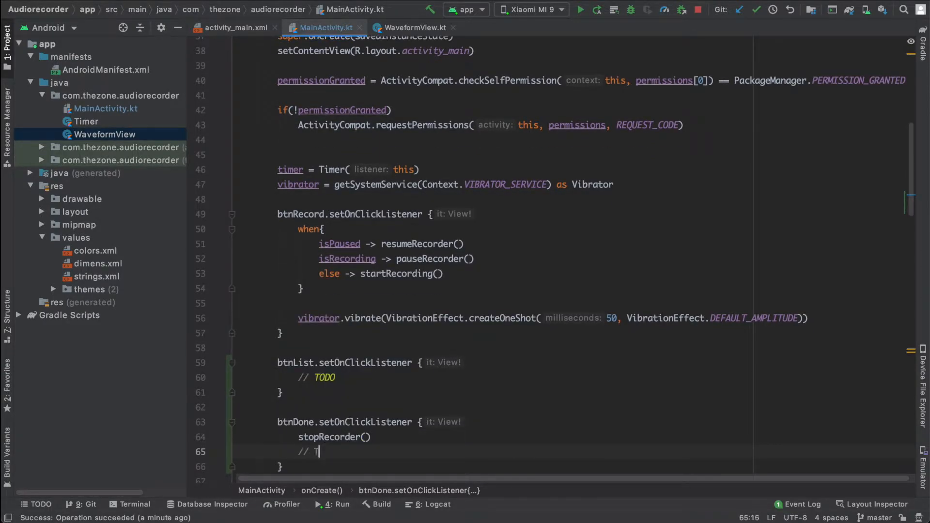
pyautogui.write('ODO')
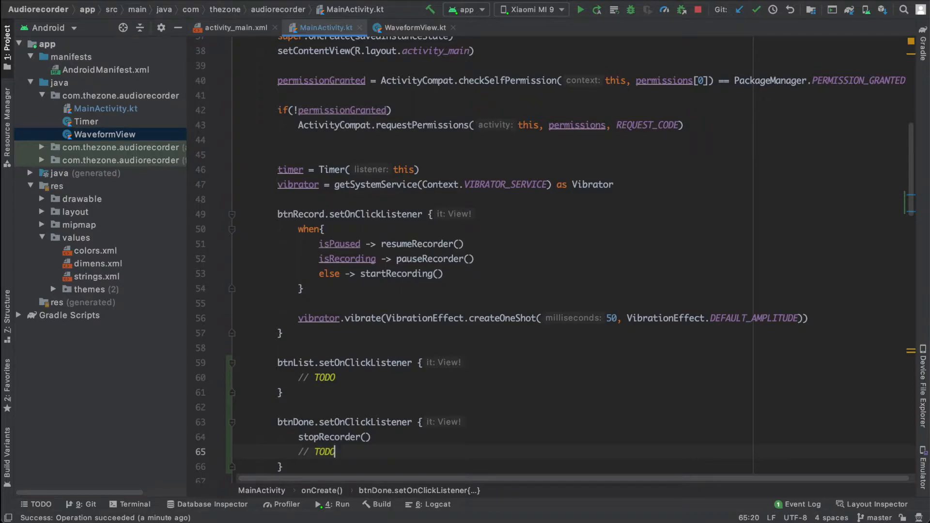
pyautogui.scroll(-3)
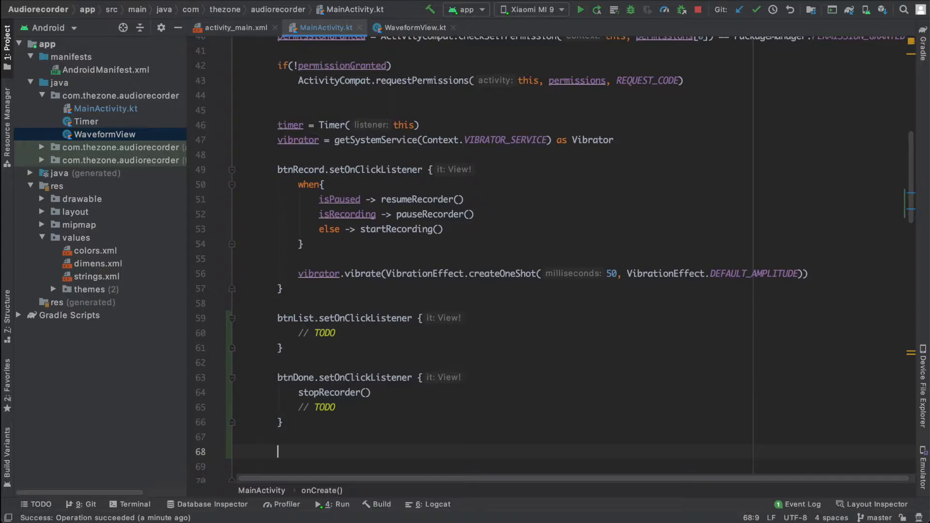
# Add a btnDelete click listener calling stopRecorder() and starting a File() call
pyautogui.write('btnDelete.setOnClickListener {')
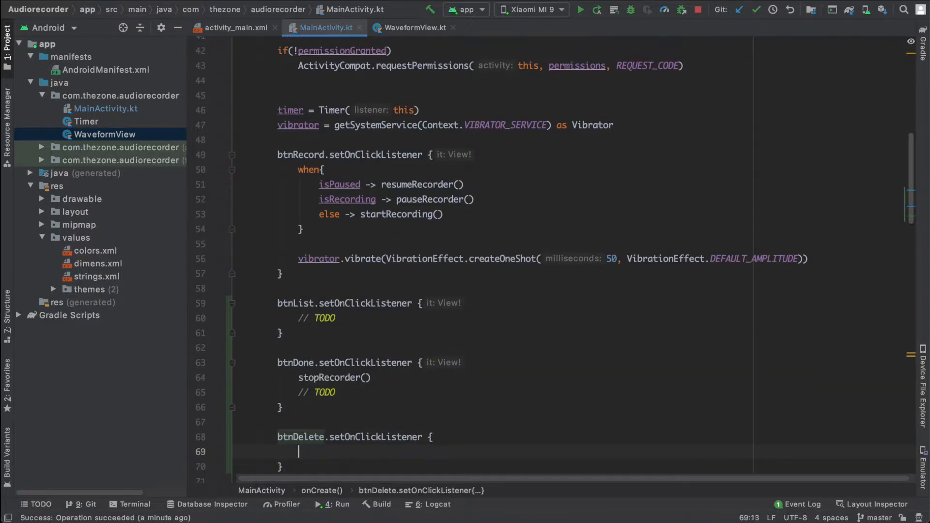
pyautogui.write('stopRecorder(')
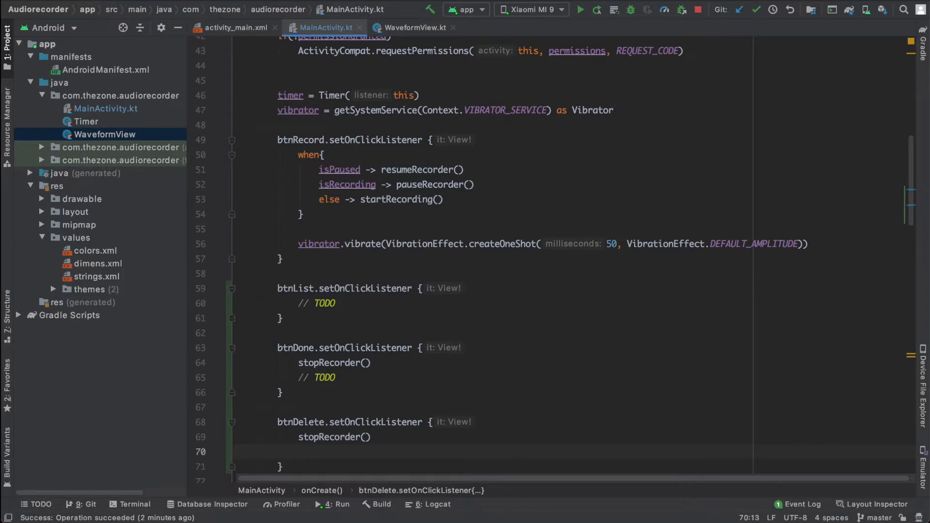
pyautogui.write('File')
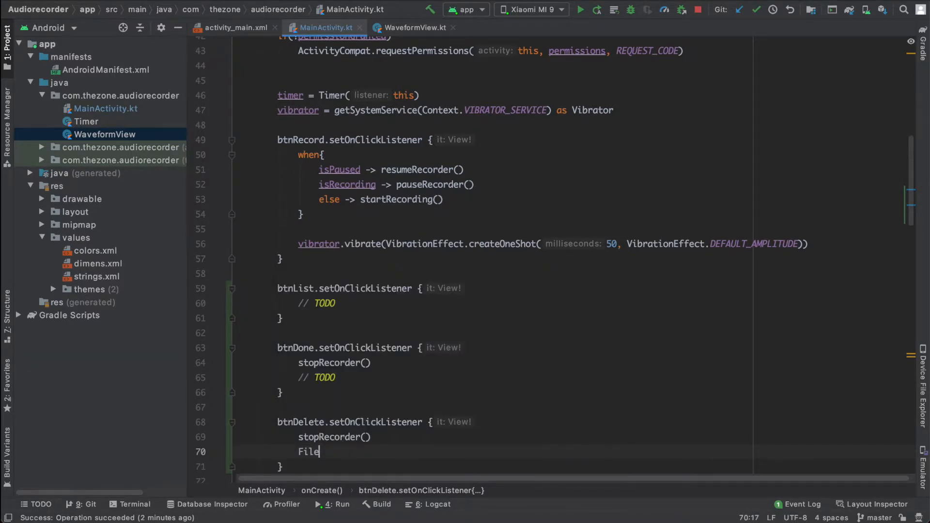
pyautogui.write('()')
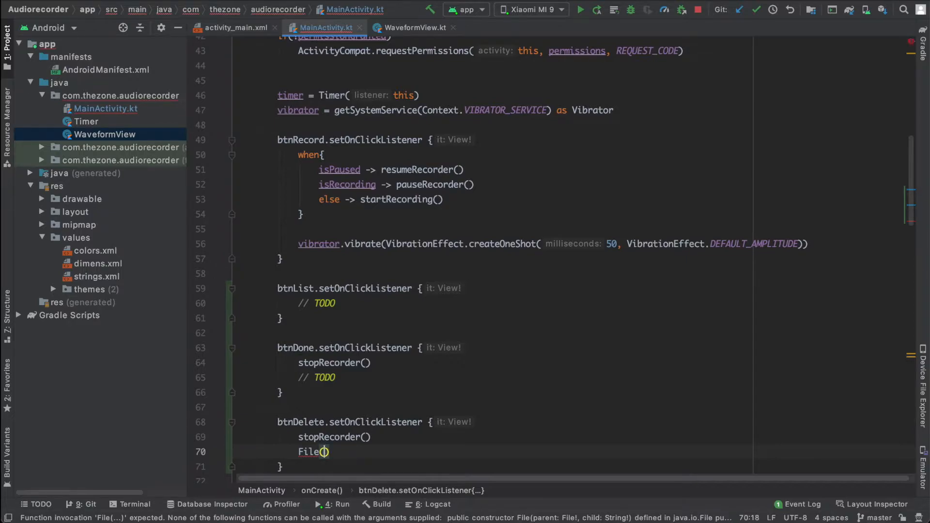
# Give the File the path "$dirPath$filename.mp3"
pyautogui.write('"$')
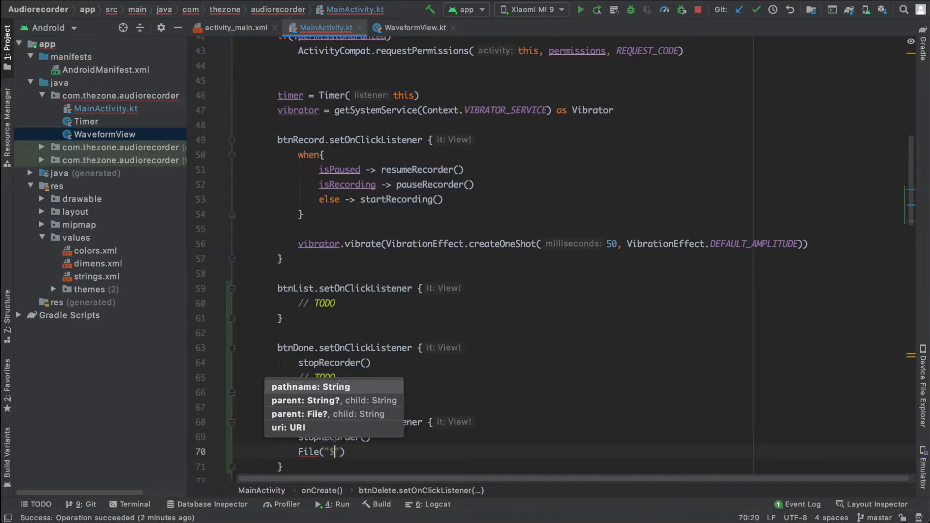
pyautogui.write('dirPath')
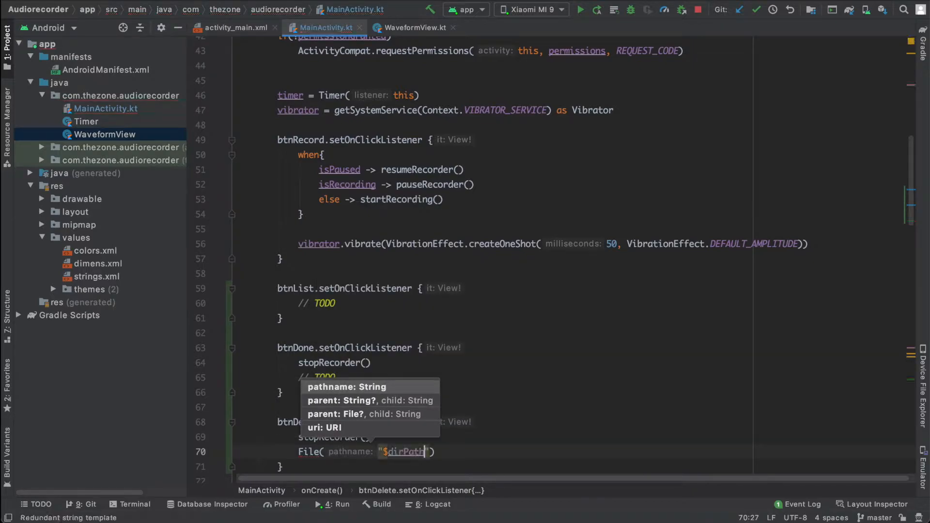
pyautogui.write('$filename')
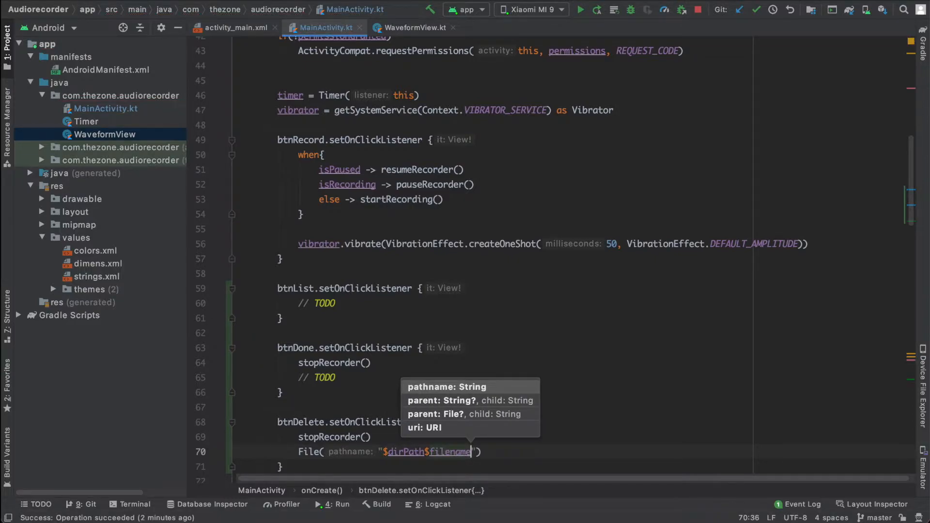
pyautogui.write('/')
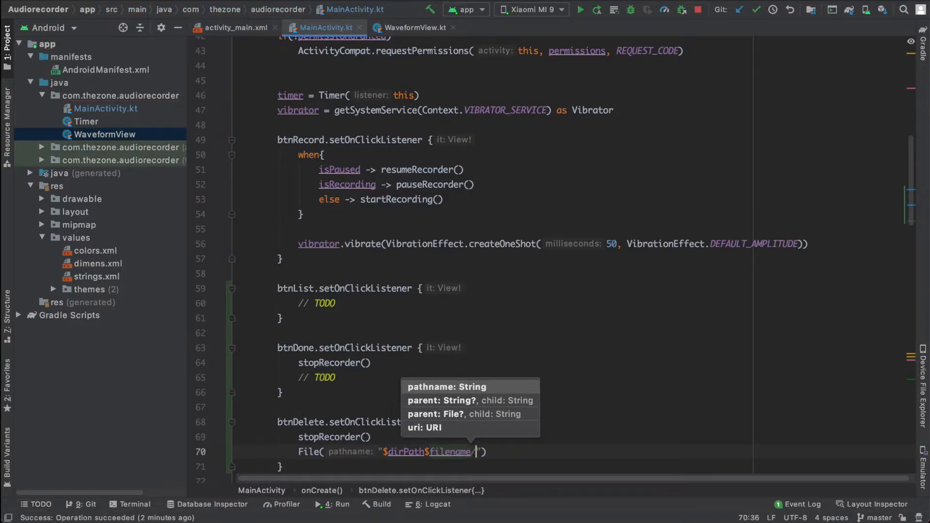
pyautogui.write('mp3')
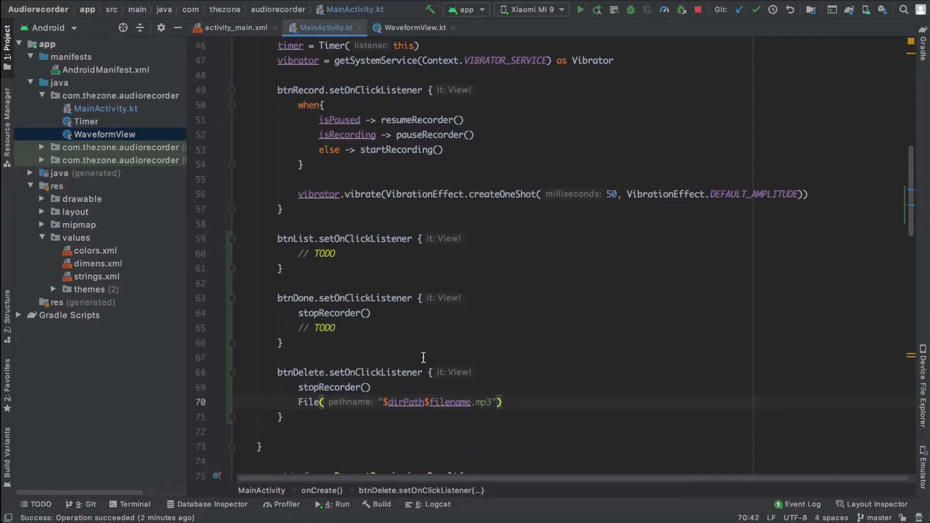
# In stopRecorder(), stop and release the recorder after stopping the timer
pyautogui.scroll(-3)
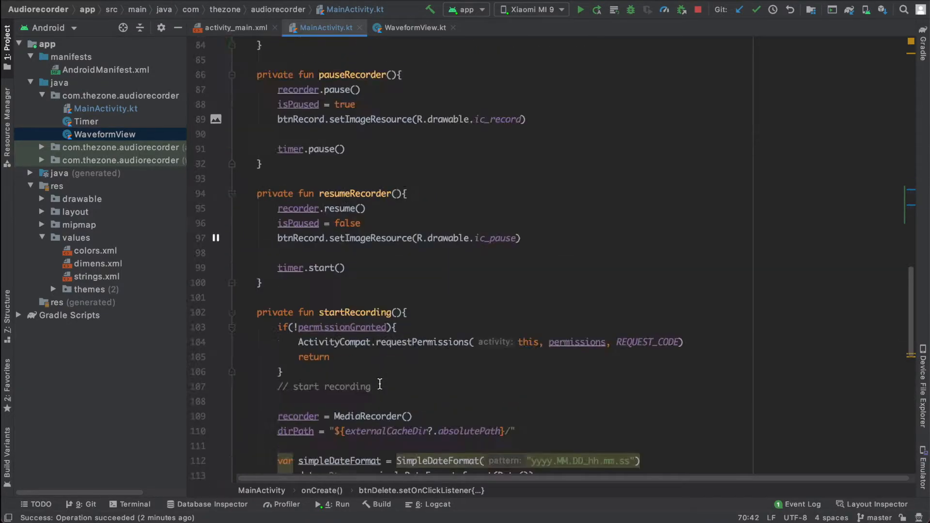
pyautogui.scroll(-3)
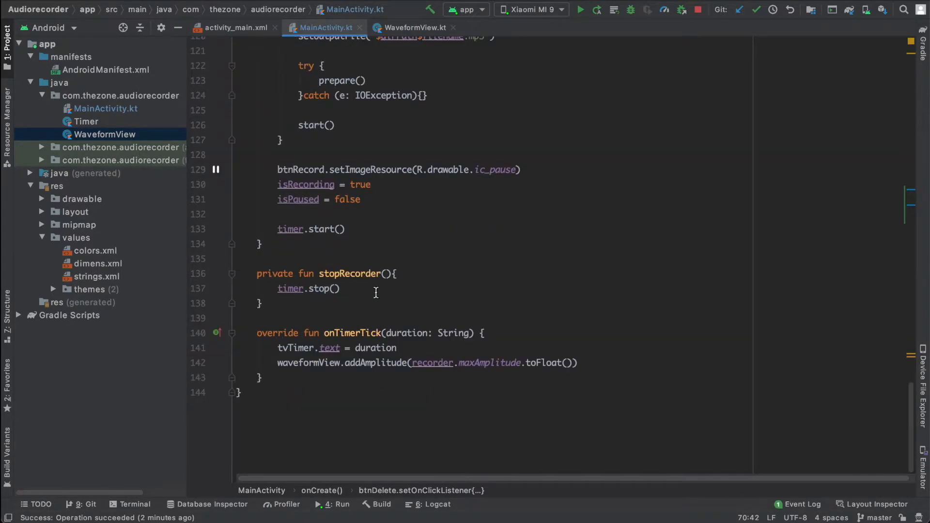
pyautogui.press('enter')
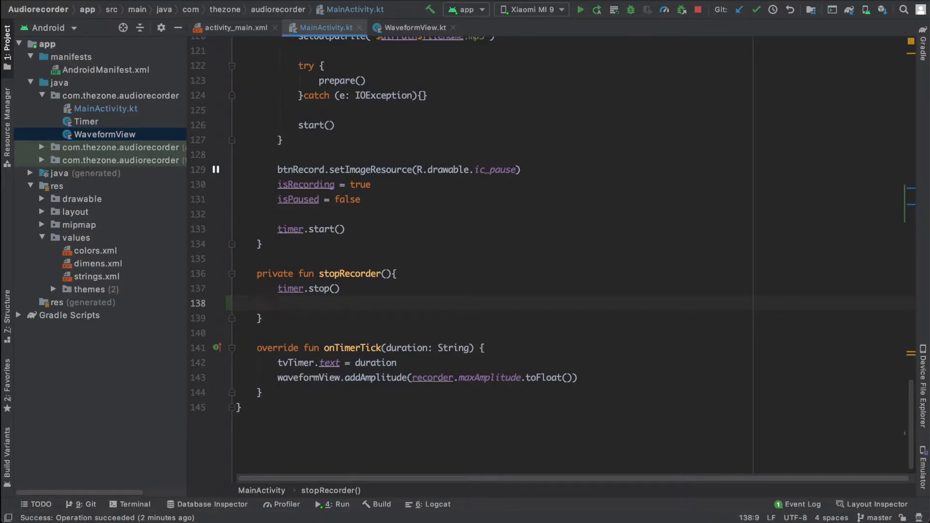
pyautogui.press('enter')
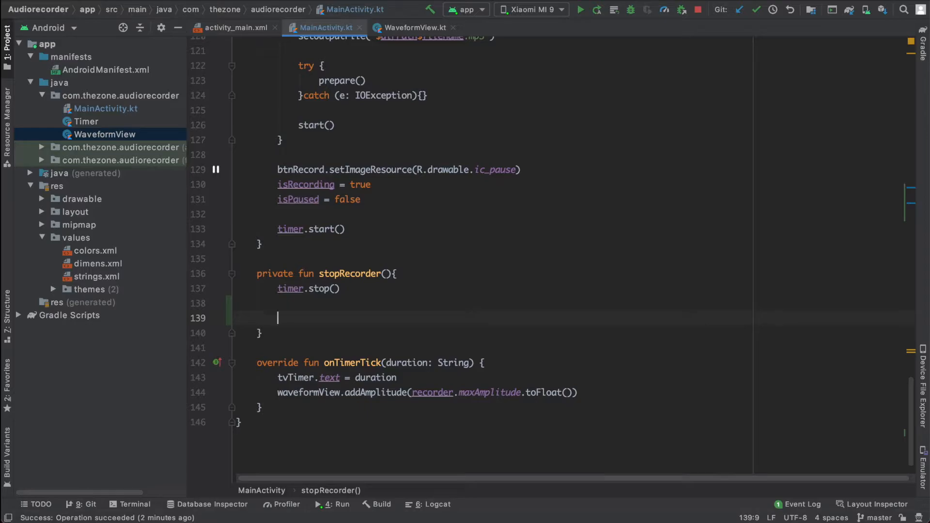
pyautogui.write('recorder.apply {')
pyautogui.write('stop(')
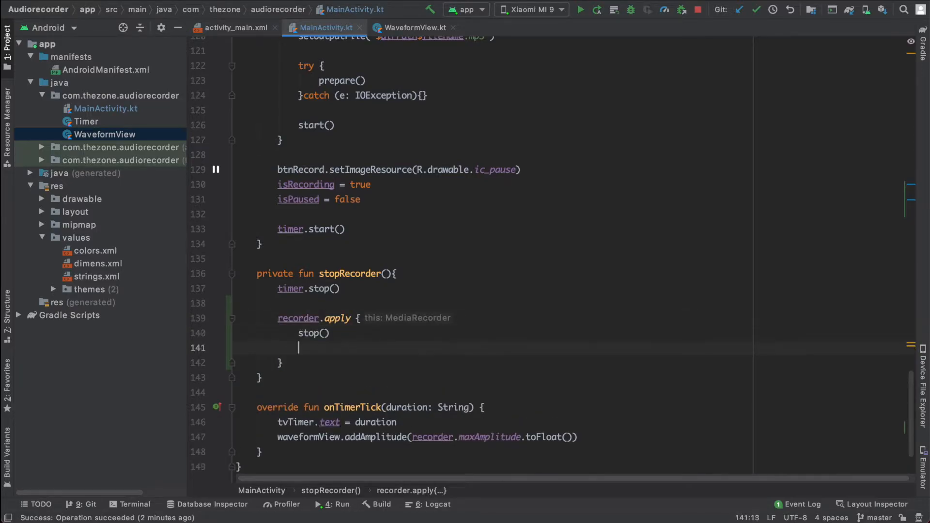
pyautogui.write('release(')
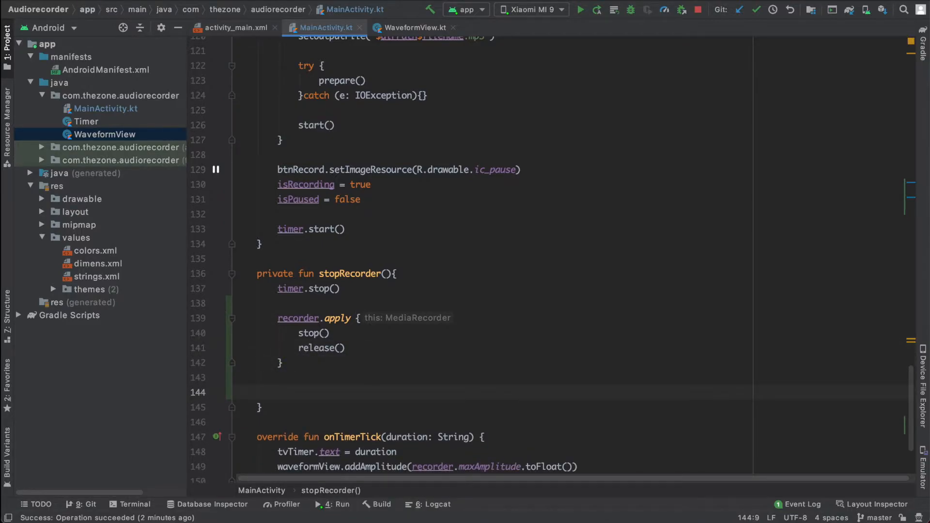
# Reset isPaused and isRecording to false in stopRecorder()
pyautogui.write('i')
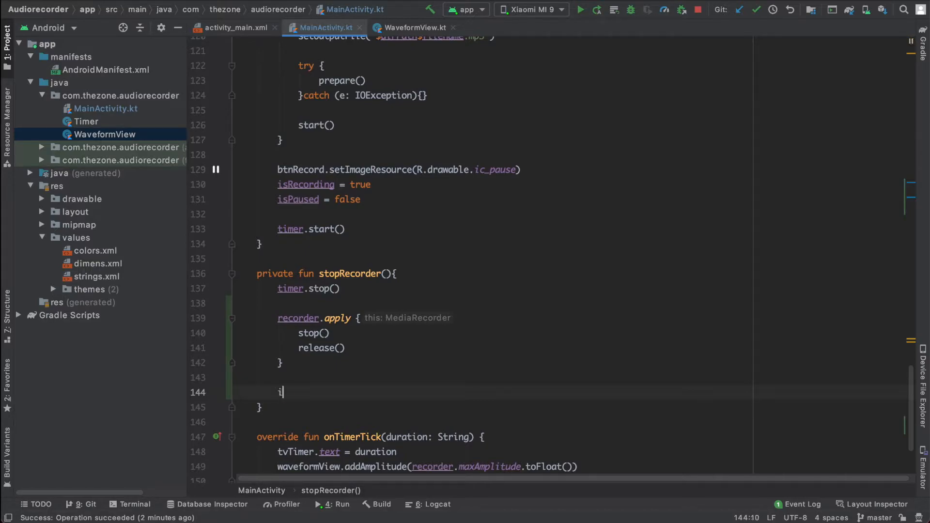
pyautogui.write('sPaused = false')
pyautogui.write('isRecording =')
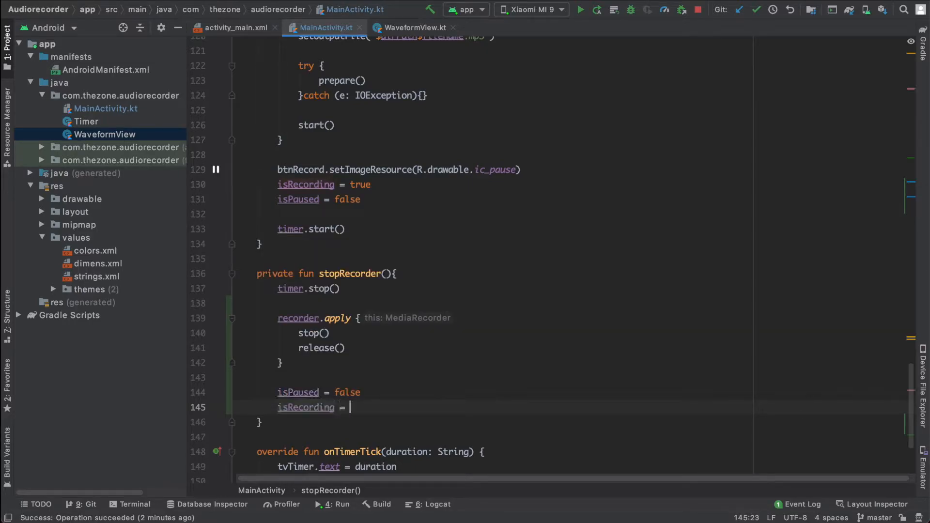
pyautogui.write('false')
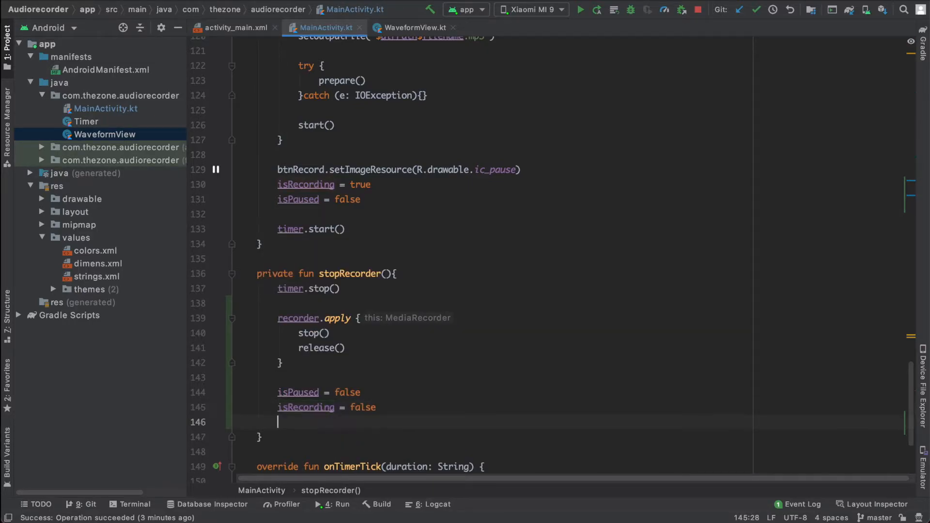
pyautogui.write('btnList')
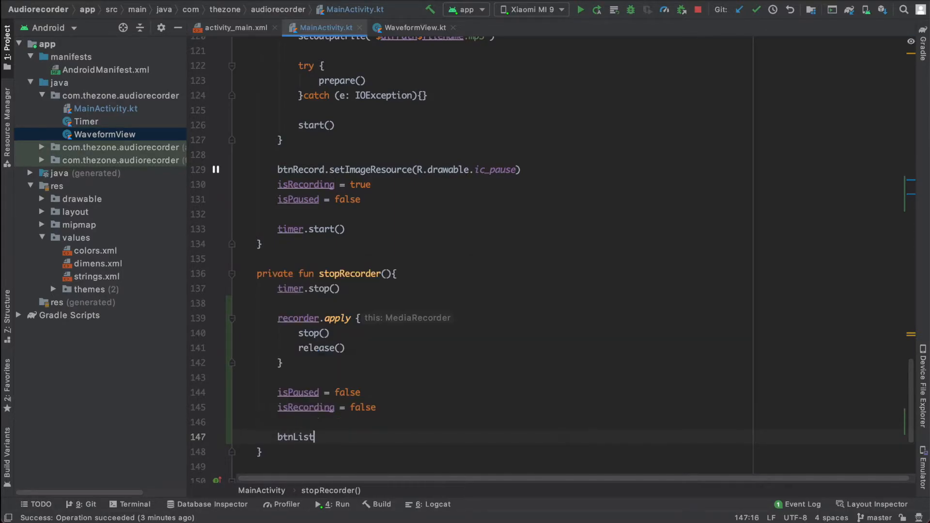
# Show btnList, hide btnDone and set btnDelete.isClickable = false in stopRecorder()
pyautogui.write('.setV')
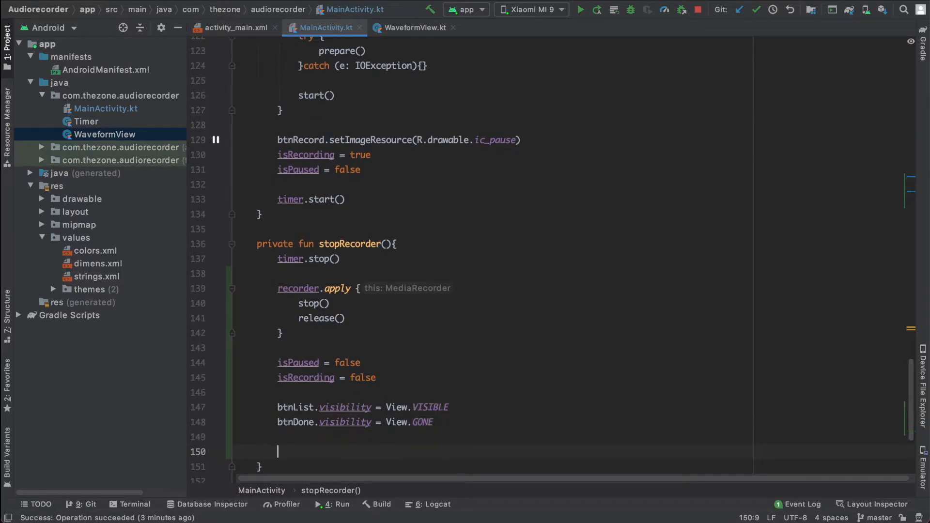
pyautogui.write('btnDelete')
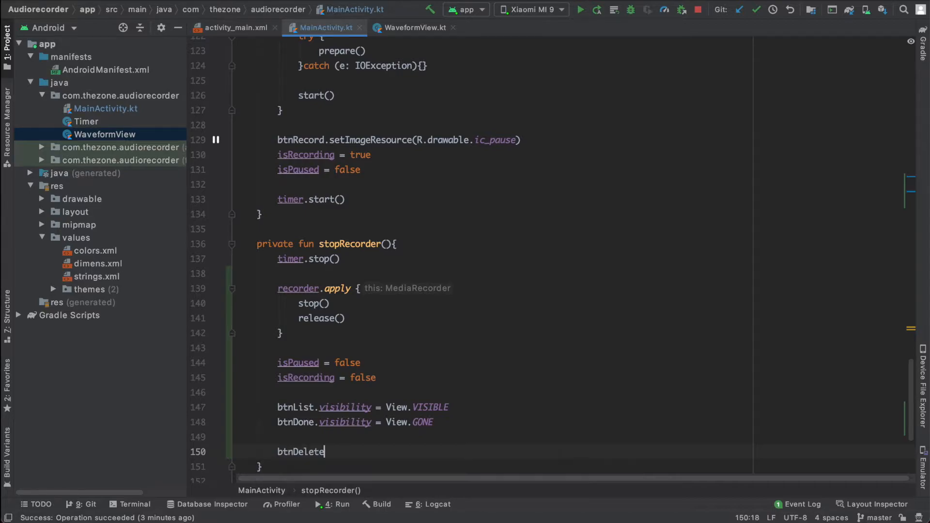
pyautogui.write('.isClickable')
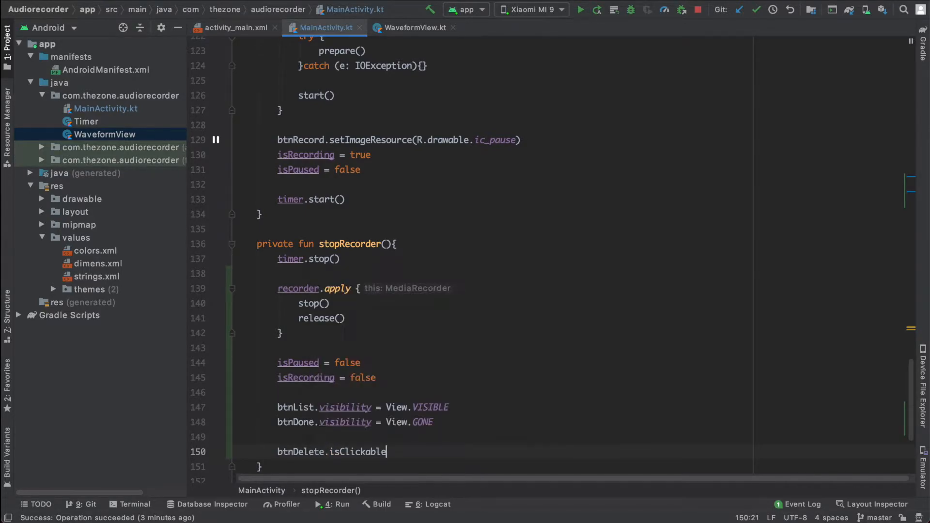
pyautogui.write('= false')
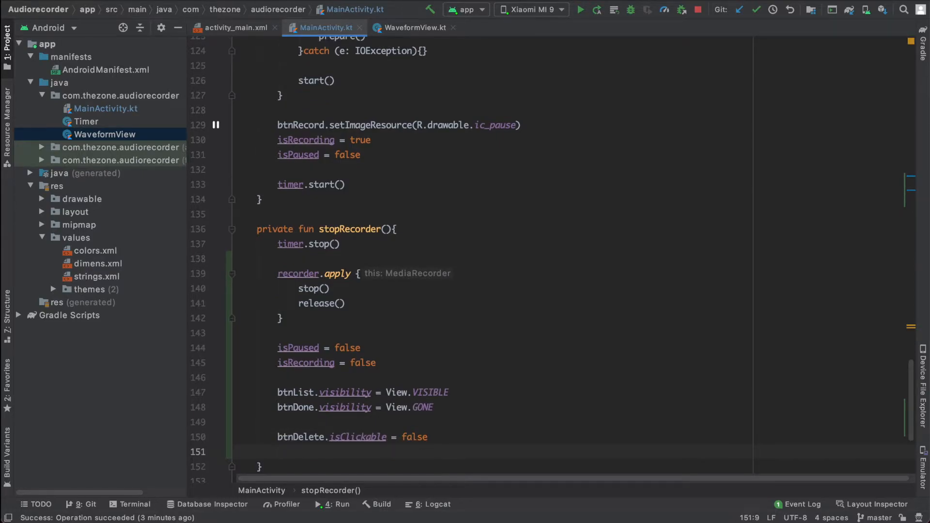
# Set btnDelete to its disabled icon and btnRecord back to ic_record
pyautogui.write('btnDelete.')
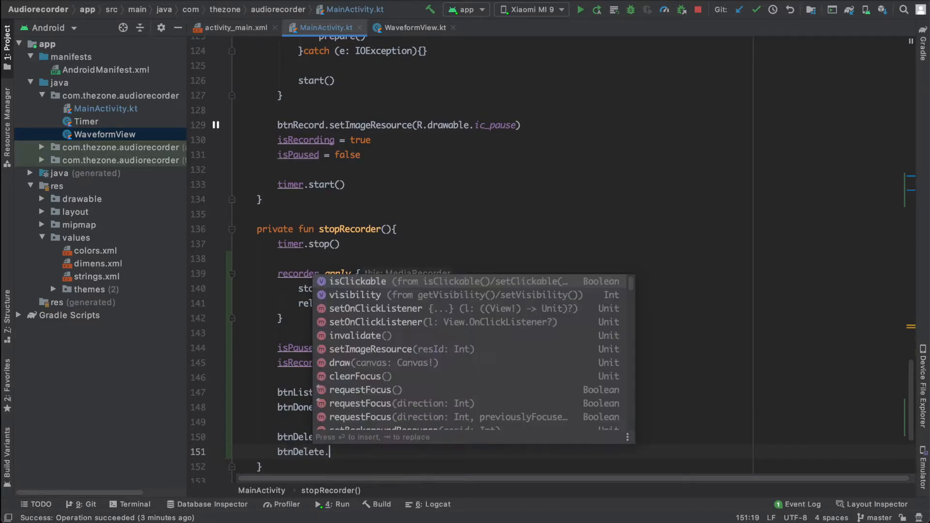
pyautogui.write('setImageResource(R')
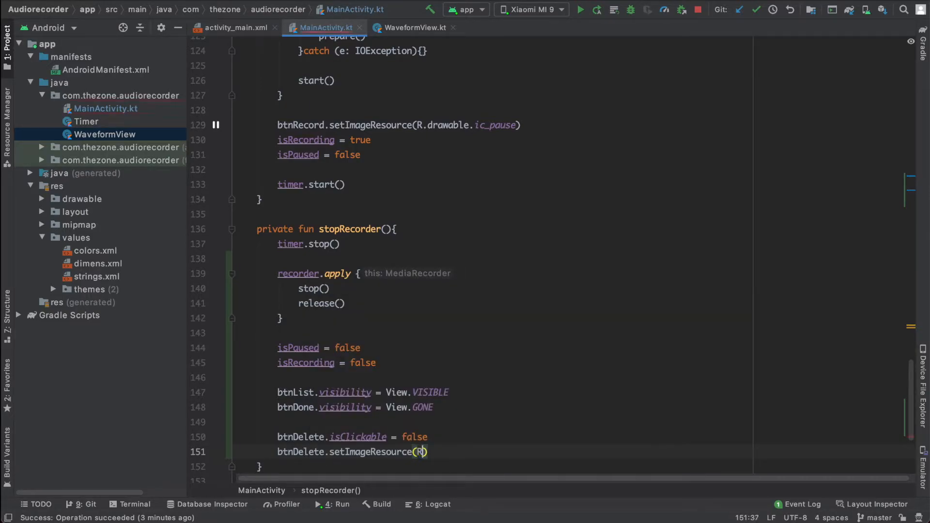
pyautogui.write('.drawable')
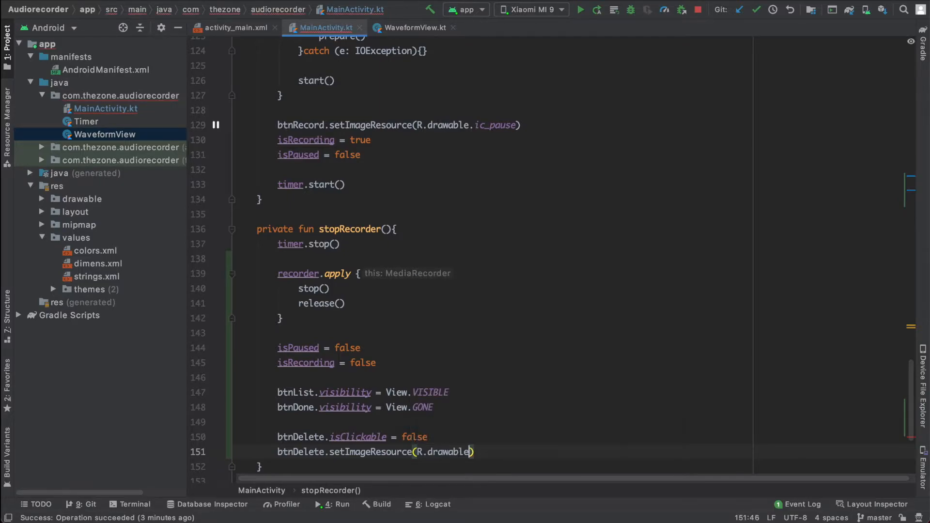
pyautogui.write('ic_dl')
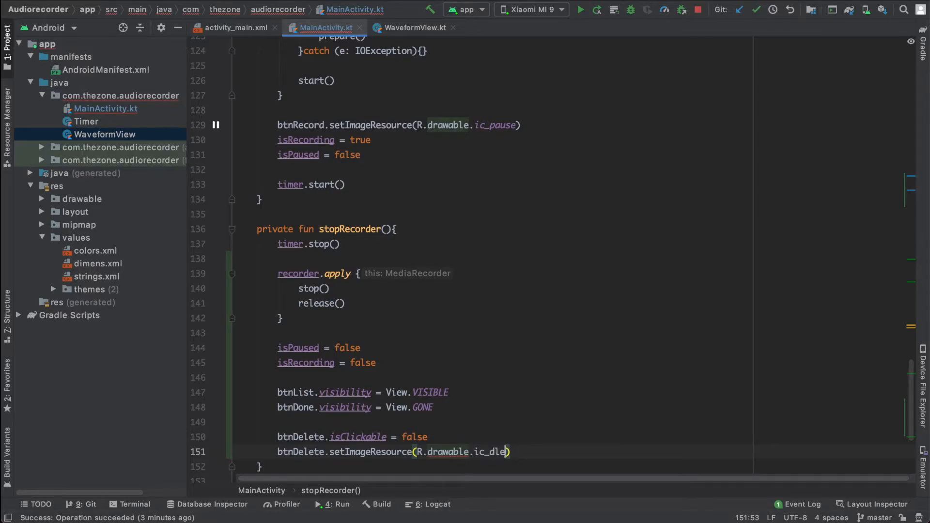
pyautogui.write('elete_disabled')
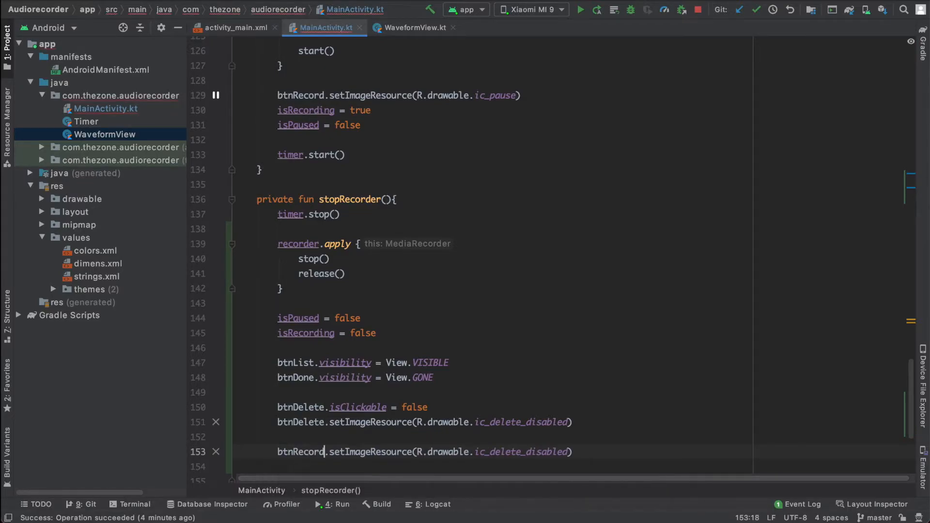
pyautogui.doubleClick(521, 451)
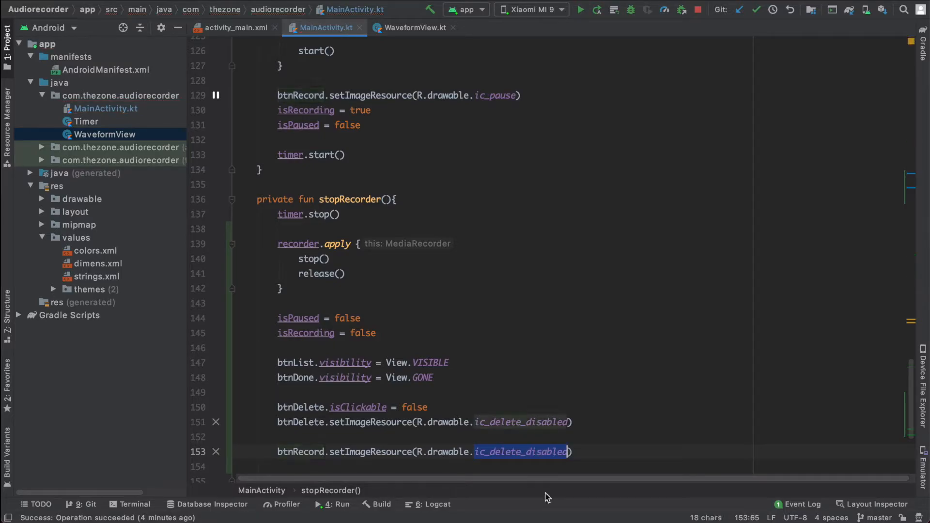
pyautogui.write('ic_recor')
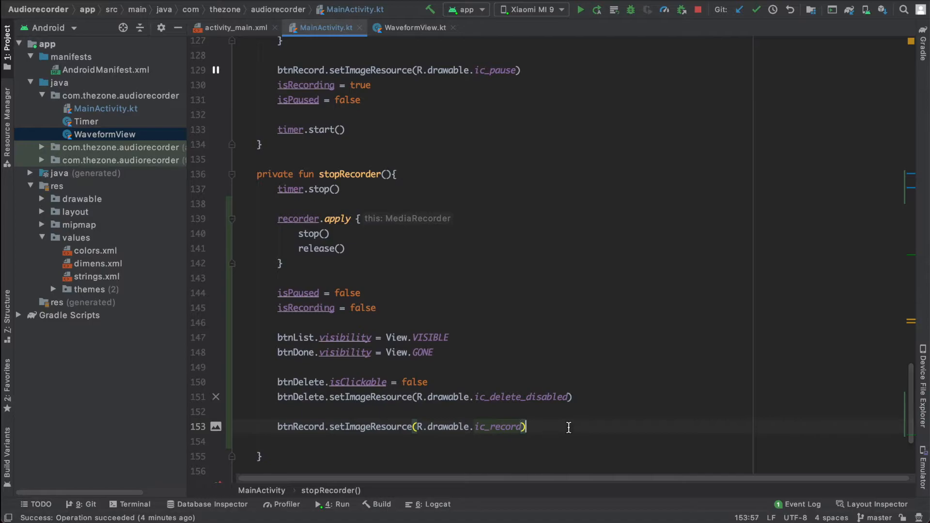
# Reset tvTimer.text to "00:00.00"
pyautogui.press('enter')
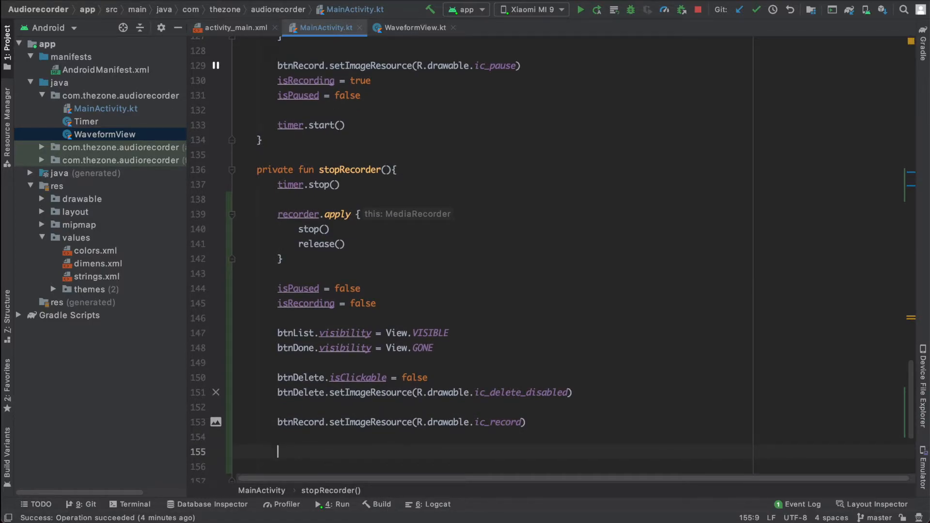
pyautogui.write('tvTimer.text =')
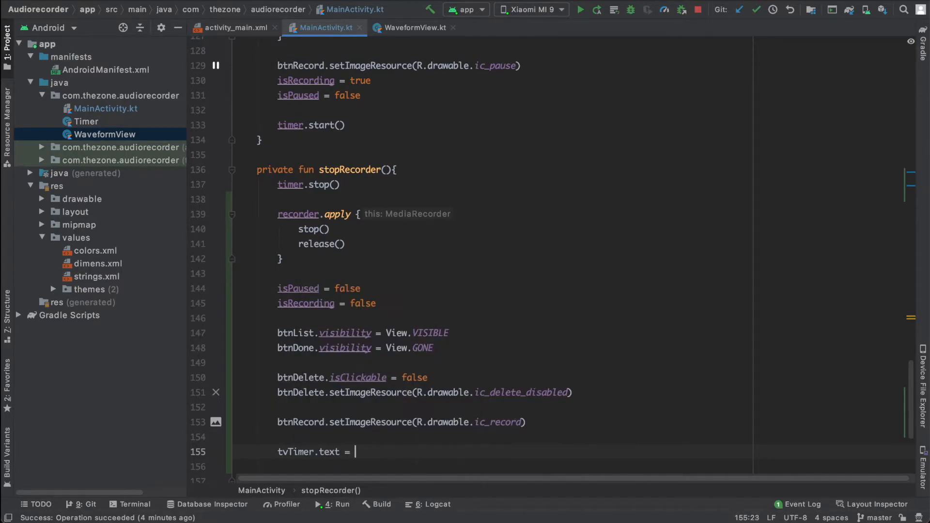
pyautogui.write('"00:"')
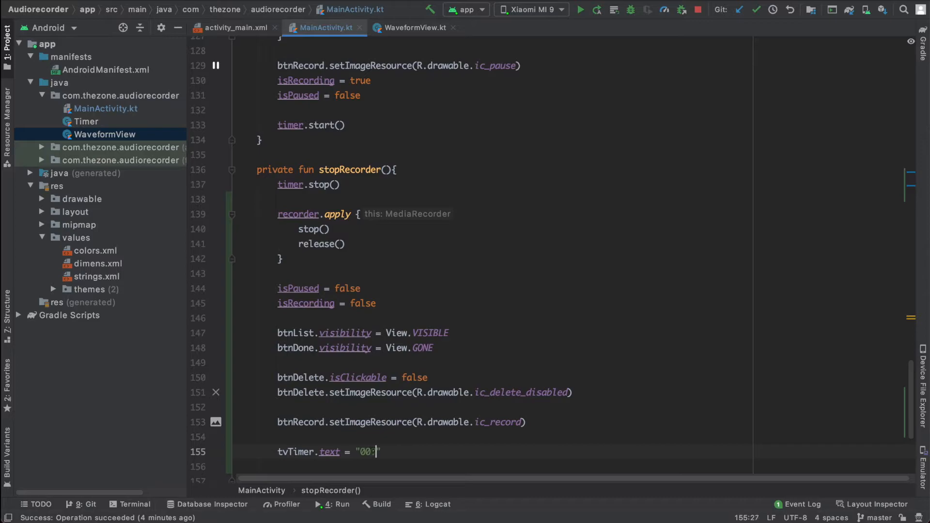
pyautogui.write('00.00')
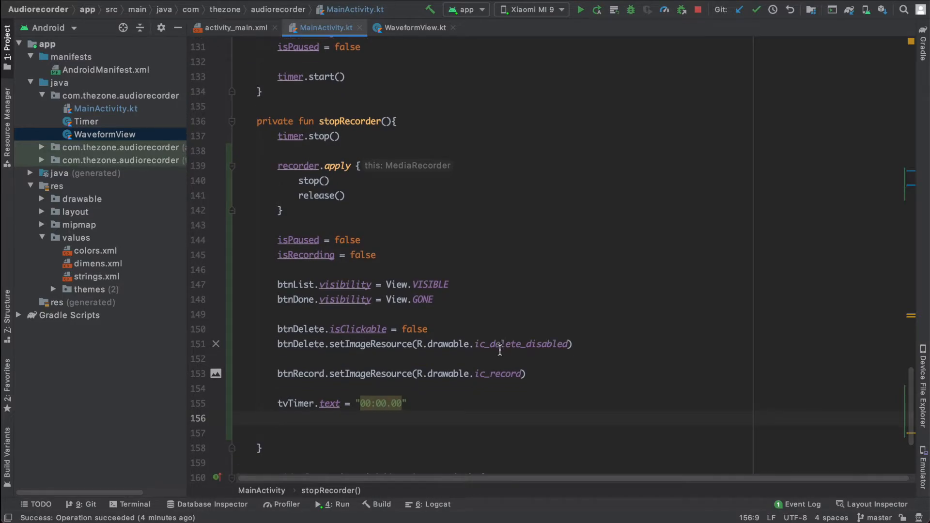
# In WaveformView.kt, declare clear() as returning ArrayList<Float>
pyautogui.click(414, 27)
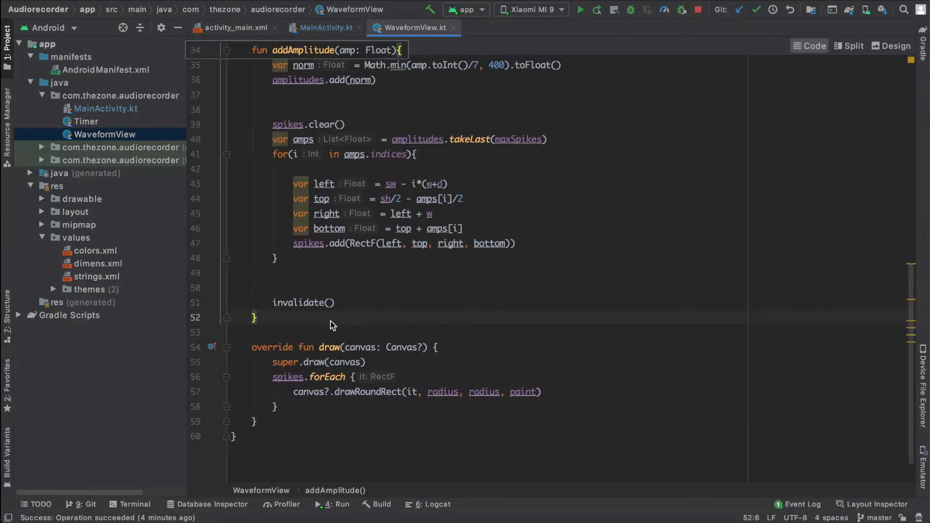
pyautogui.write('fun cl')
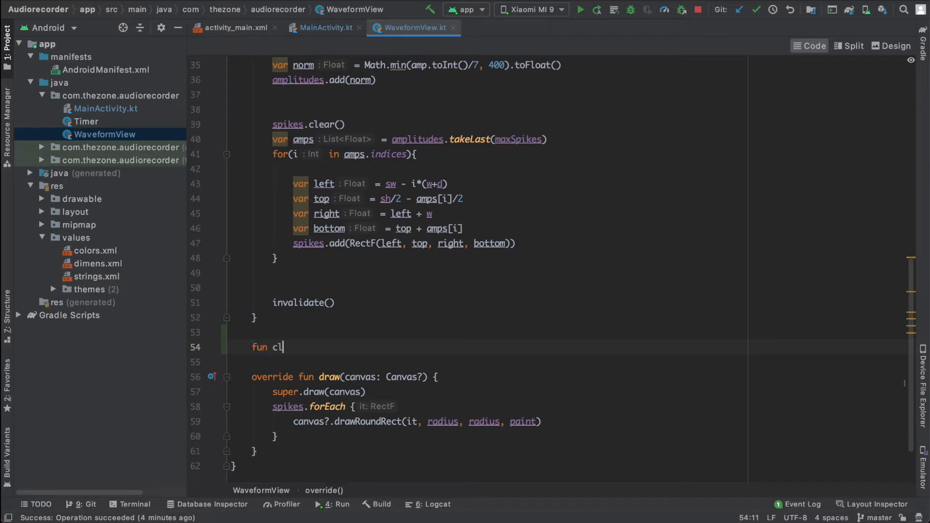
pyautogui.write('ear()')
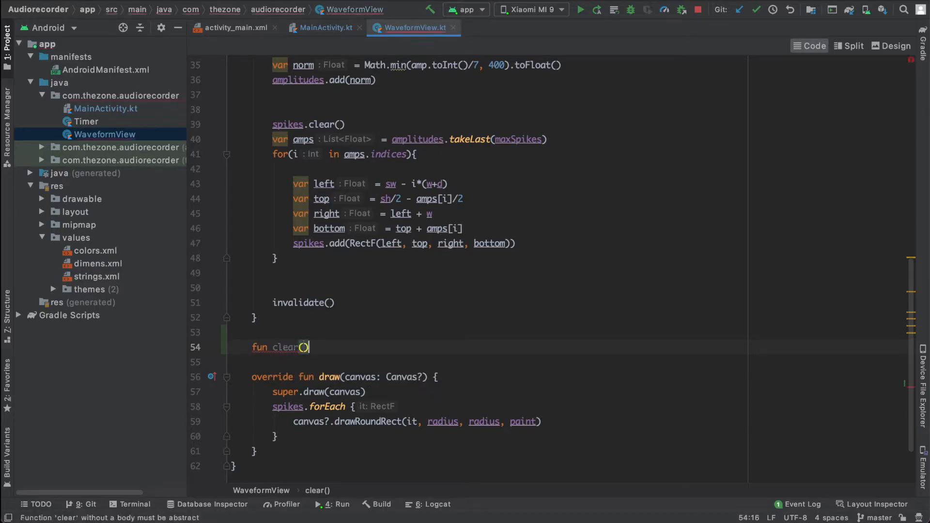
pyautogui.write(': ArrayList<>')
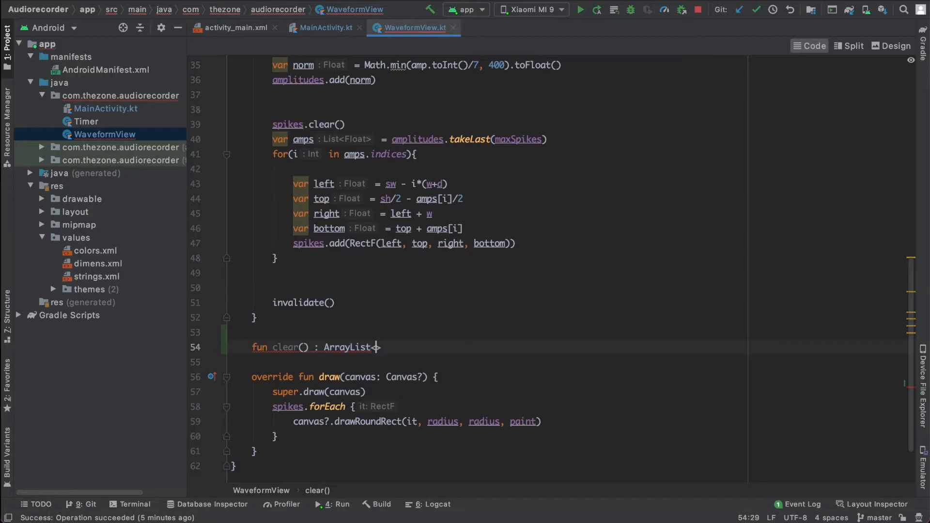
pyautogui.write('Float>')
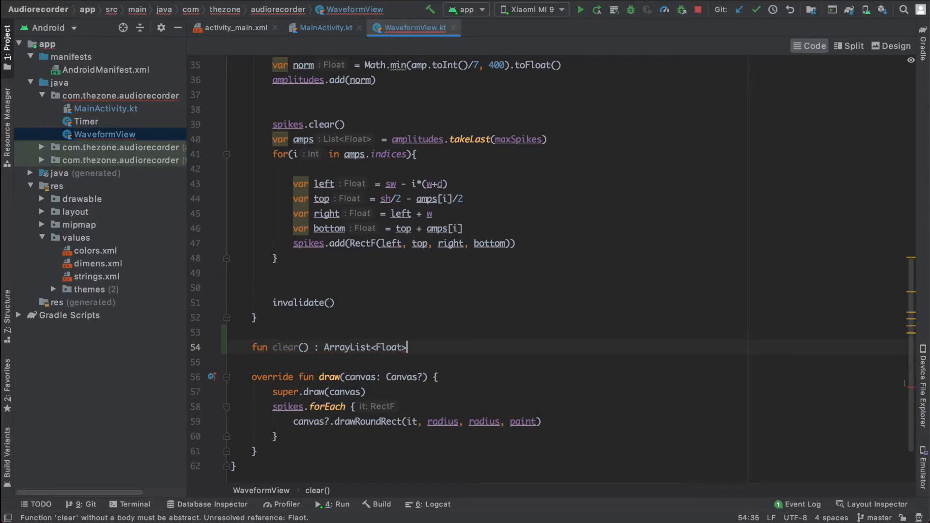
pyautogui.write('{}')
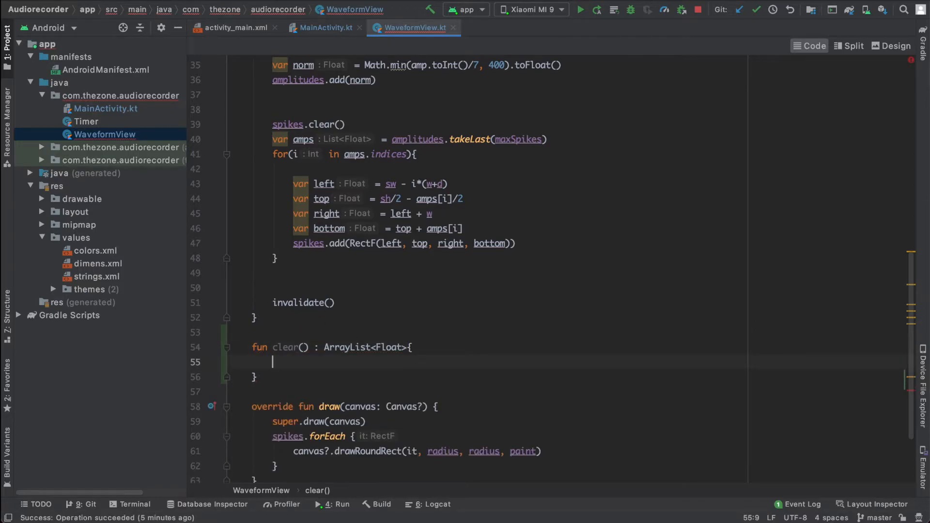
# Make clear() empty amplitudes and spikes and call invalidate()
pyautogui.write('amplitudes')
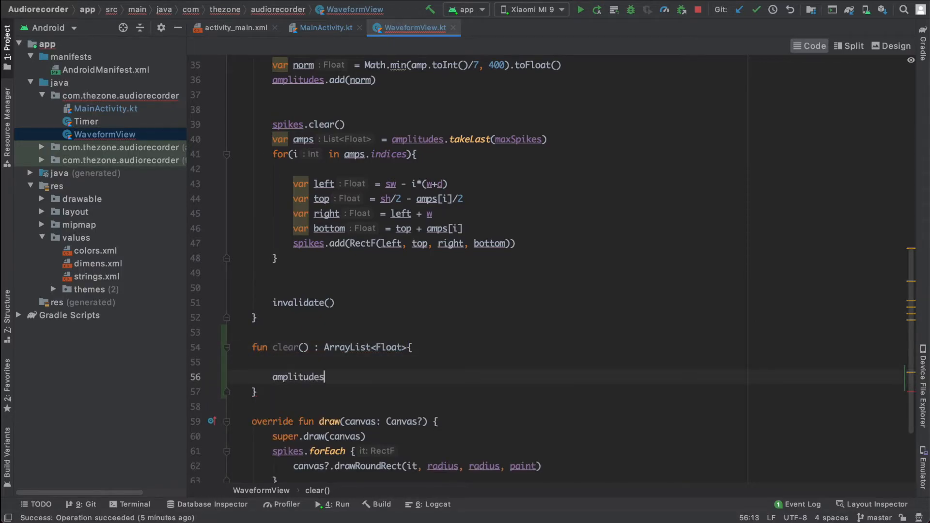
pyautogui.write('.clear(')
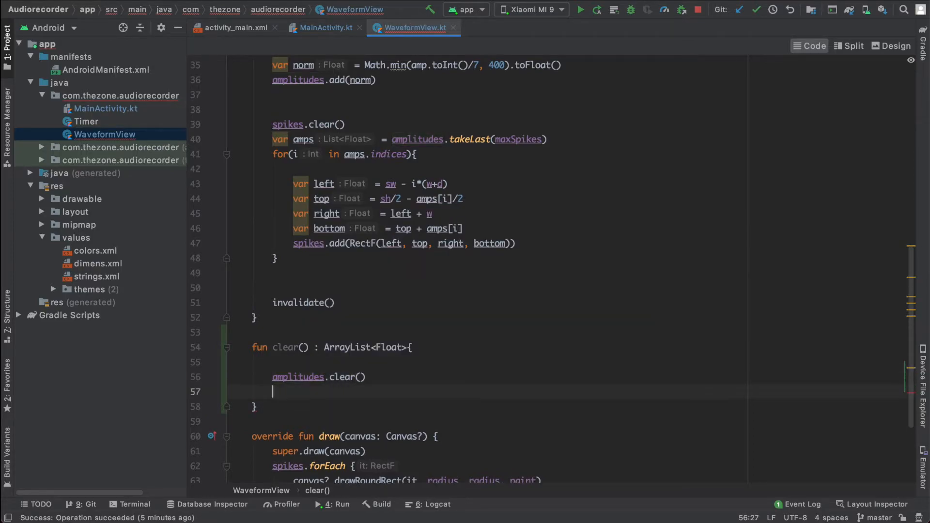
pyautogui.write('spikes')
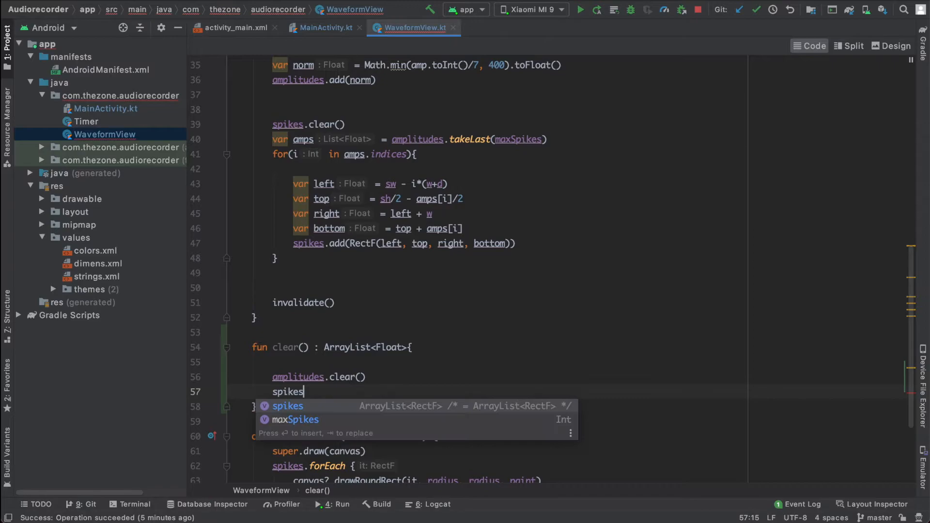
pyautogui.write('.clear(')
pyautogui.write('i')
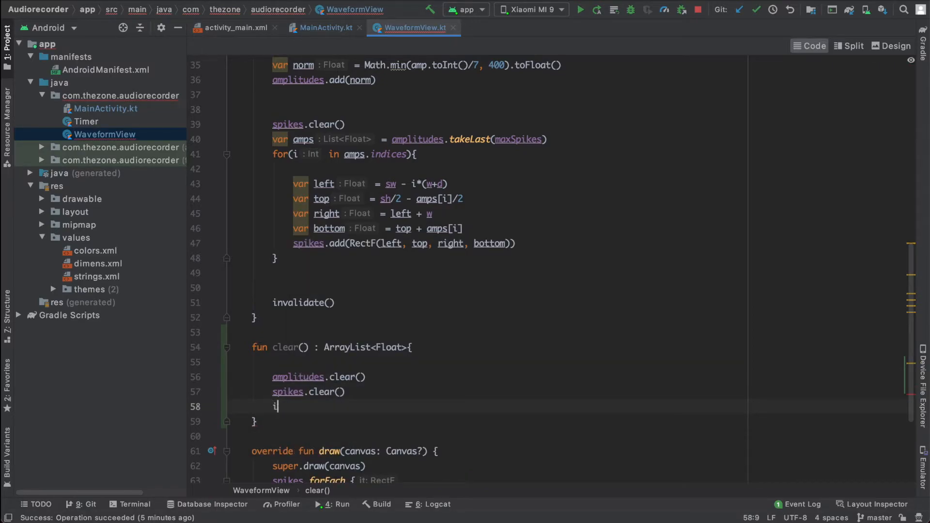
pyautogui.write('nvalidate()')
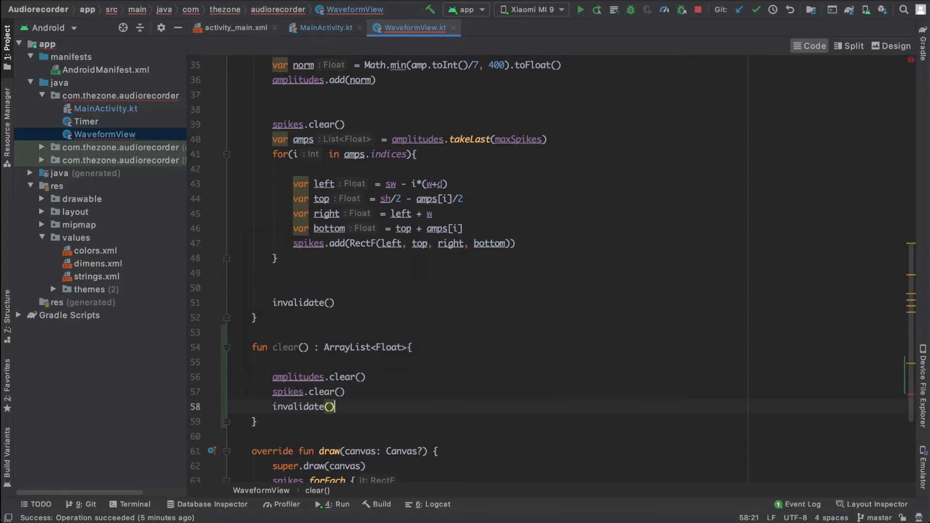
# Copy amplitudes into amps as ArrayList<Float> at the top and return amps
pyautogui.scroll(3)
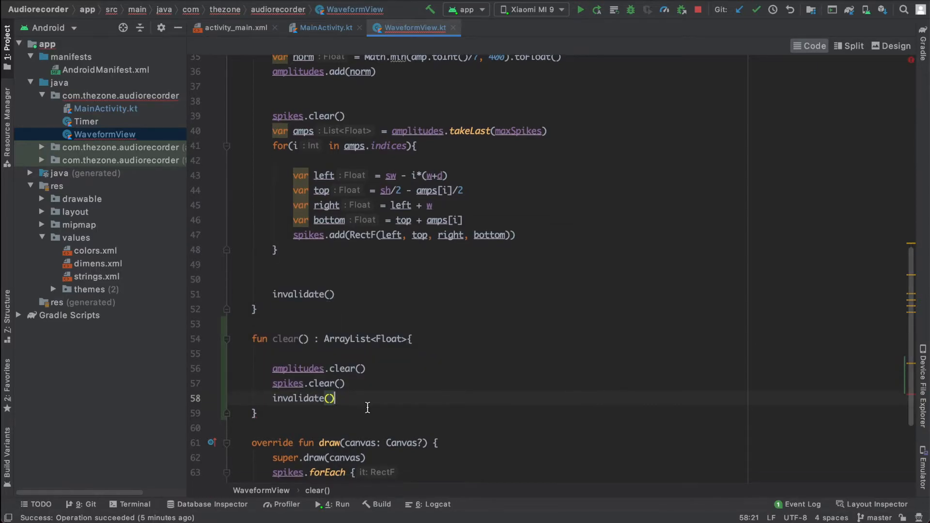
pyautogui.write('retu')
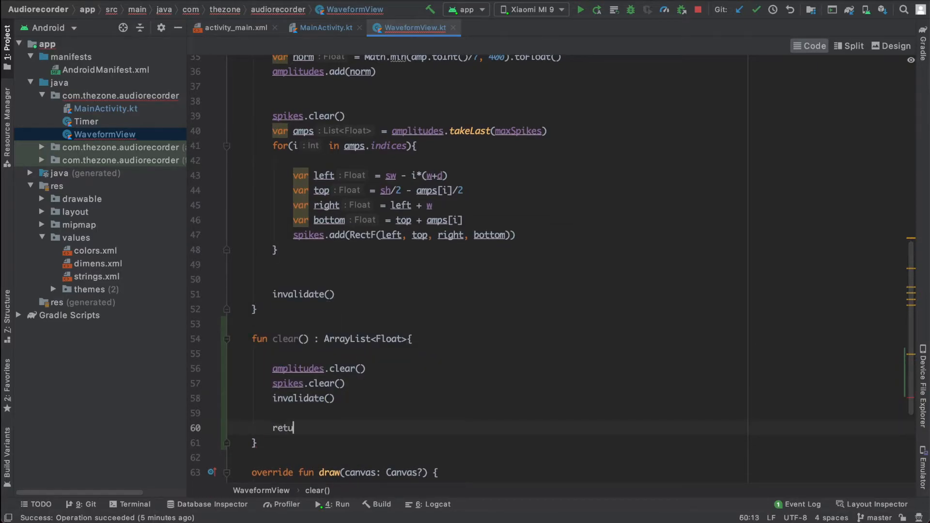
pyautogui.write('rn')
pyautogui.click(580, 353)
pyautogui.write('var')
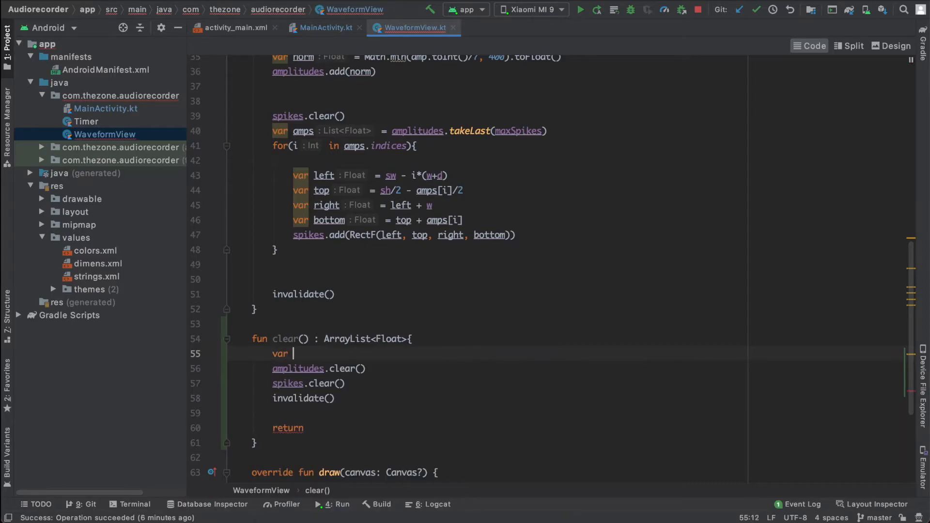
pyautogui.write('amps = d')
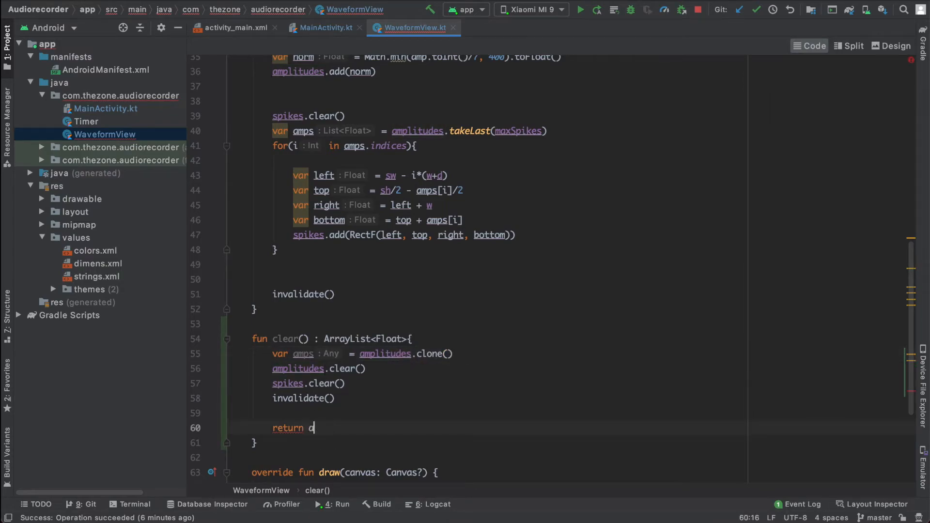
pyautogui.write('mps')
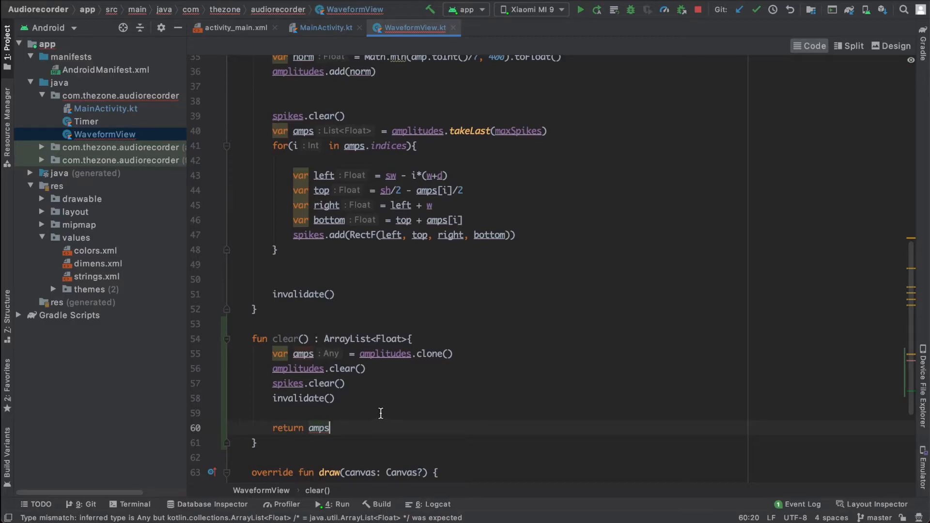
pyautogui.write('as')
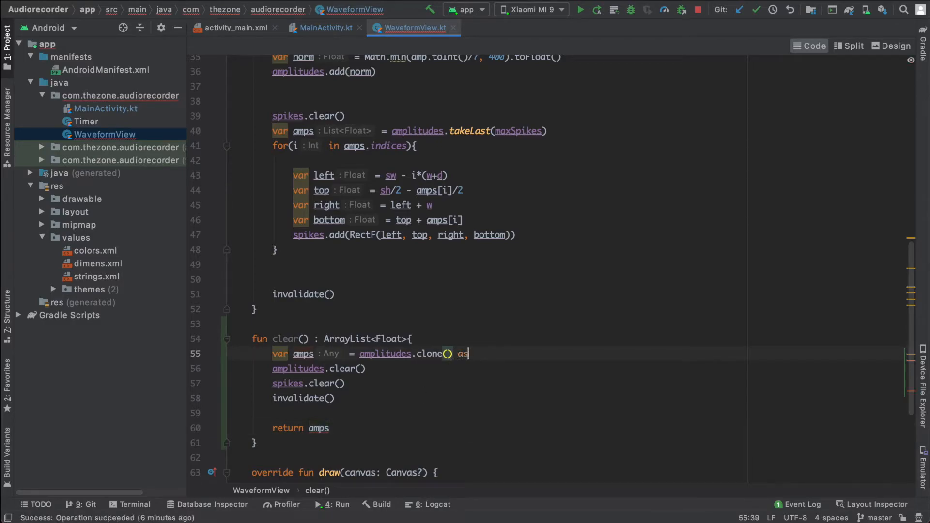
pyautogui.write('ArrayList<Float>')
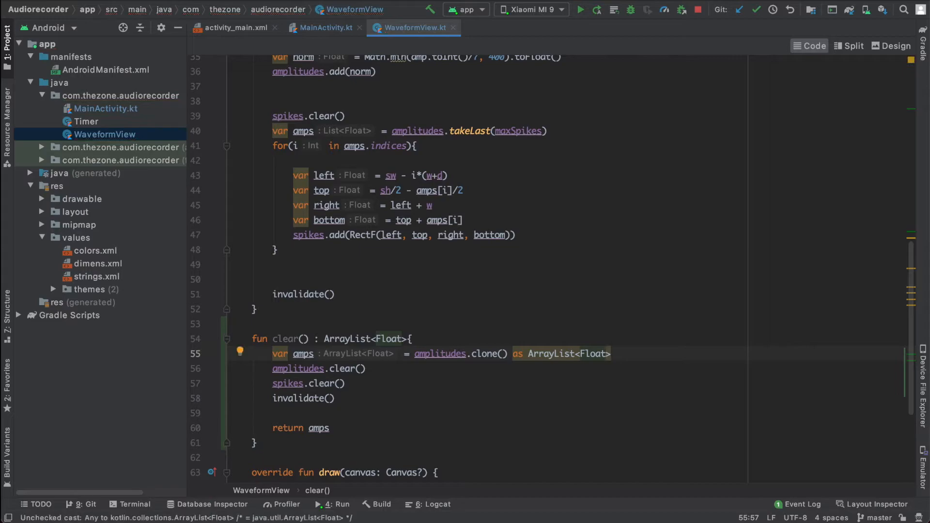
# Assign waveformView.clear() to amplitudes in stopRecorder and create the amplitudes property
pyautogui.click(323, 27)
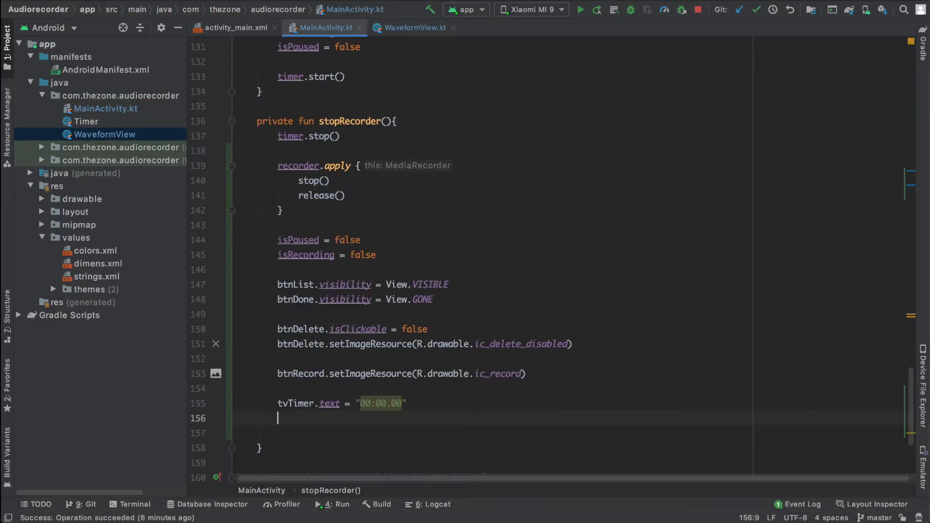
pyautogui.write('waveformView')
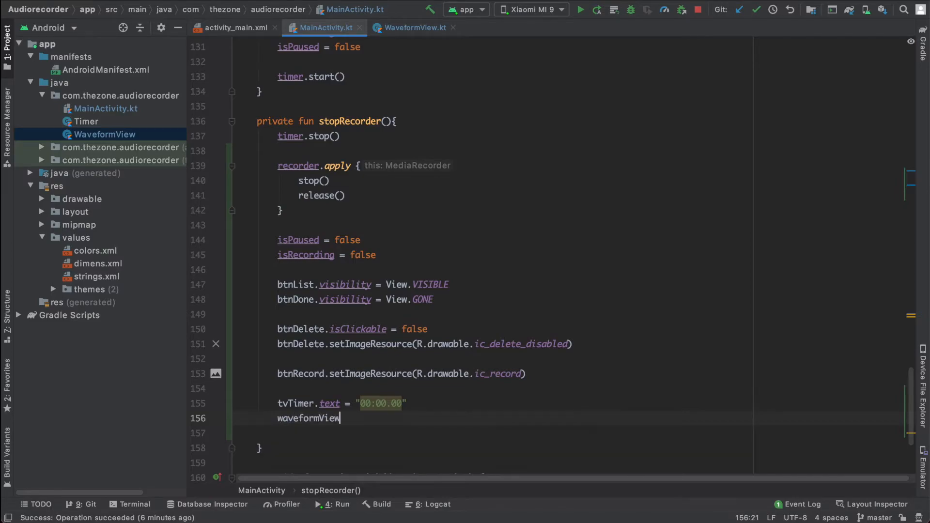
pyautogui.write('.clear()')
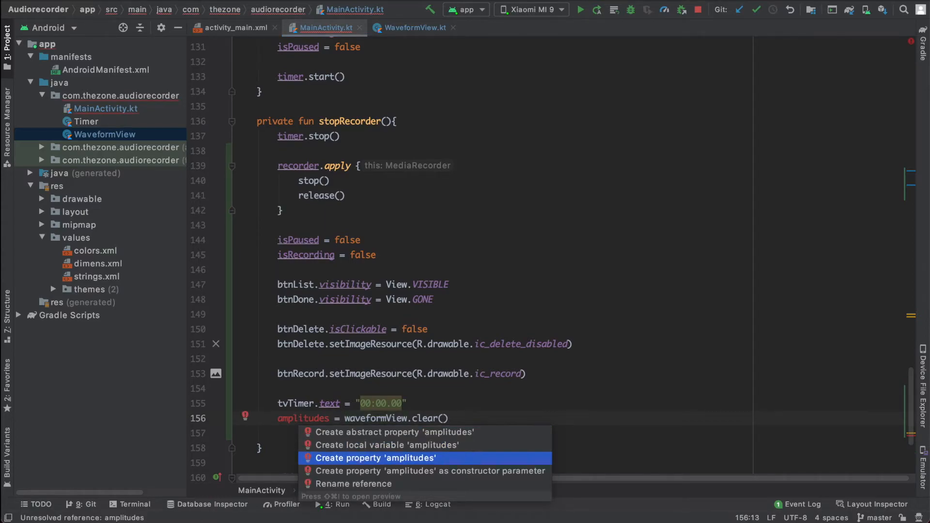
pyautogui.click(375, 457)
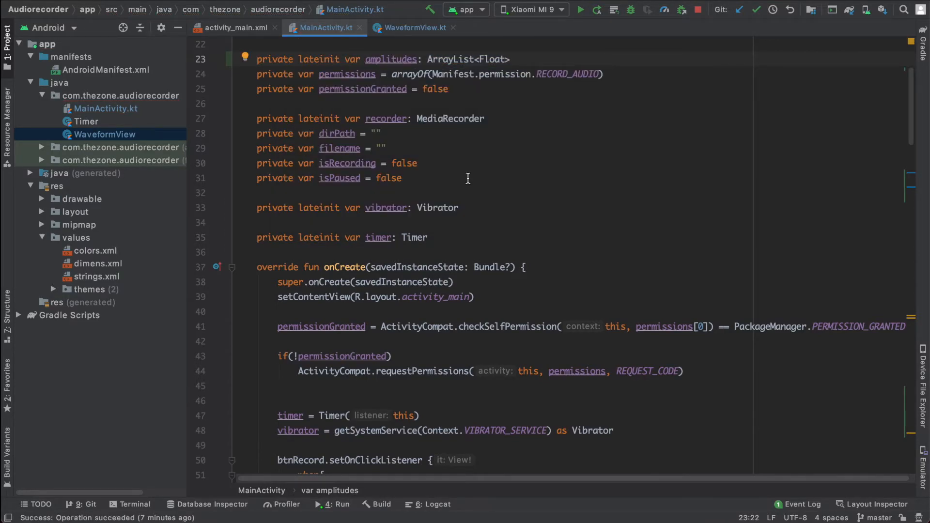
pyautogui.moveTo(461, 196)
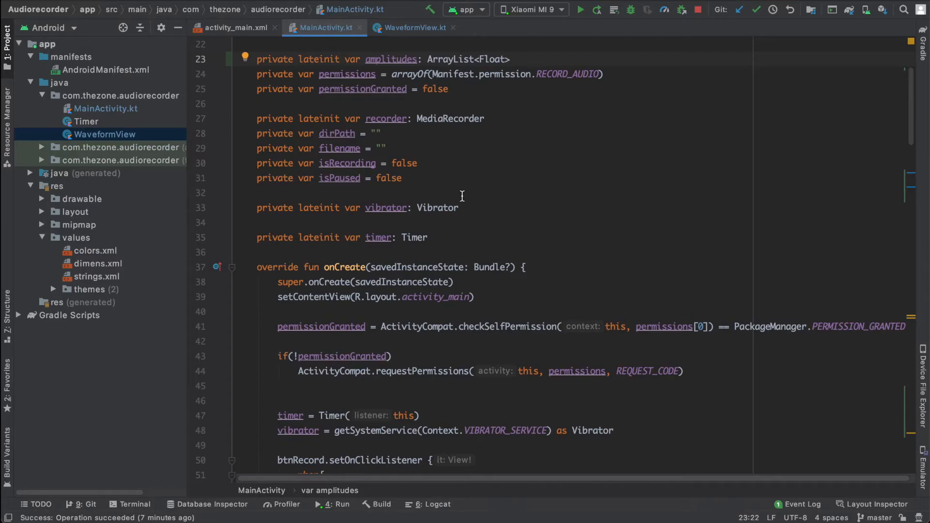
# In startRecording(), set btnDelete.isClickable = true and give it the ic_delete icon
pyautogui.scroll(-3)
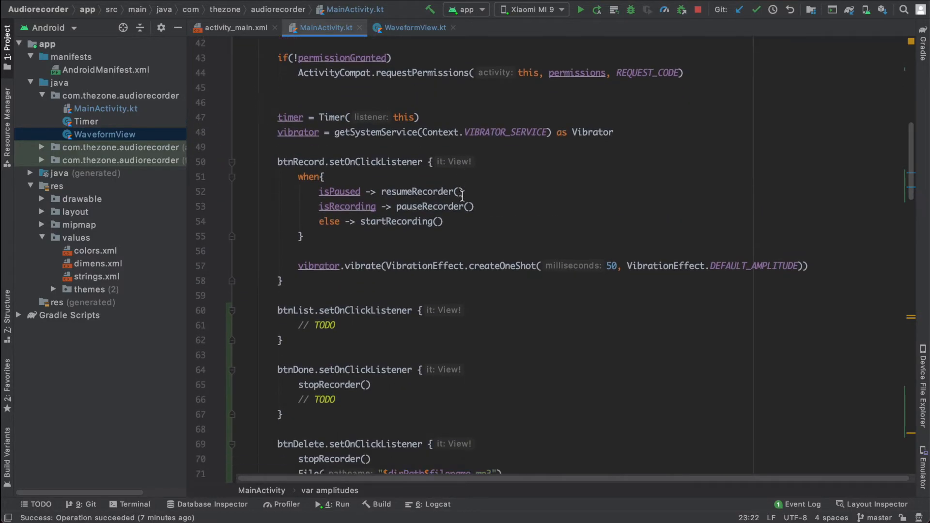
pyautogui.scroll(-3)
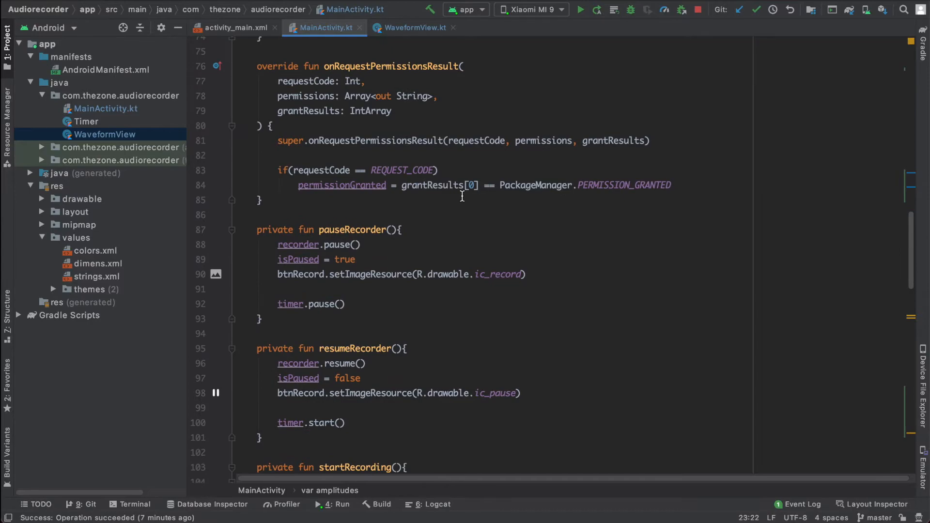
pyautogui.scroll(-3)
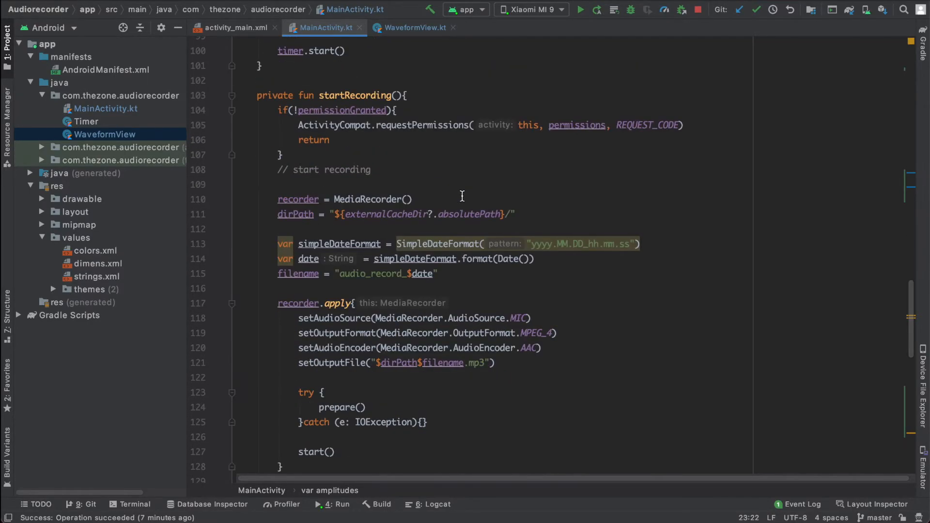
pyautogui.scroll(-3)
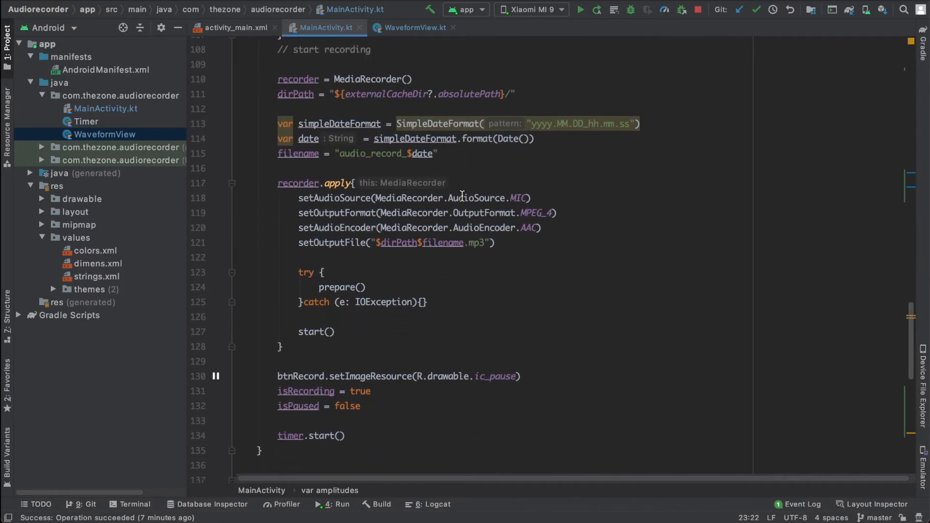
pyautogui.scroll(-3)
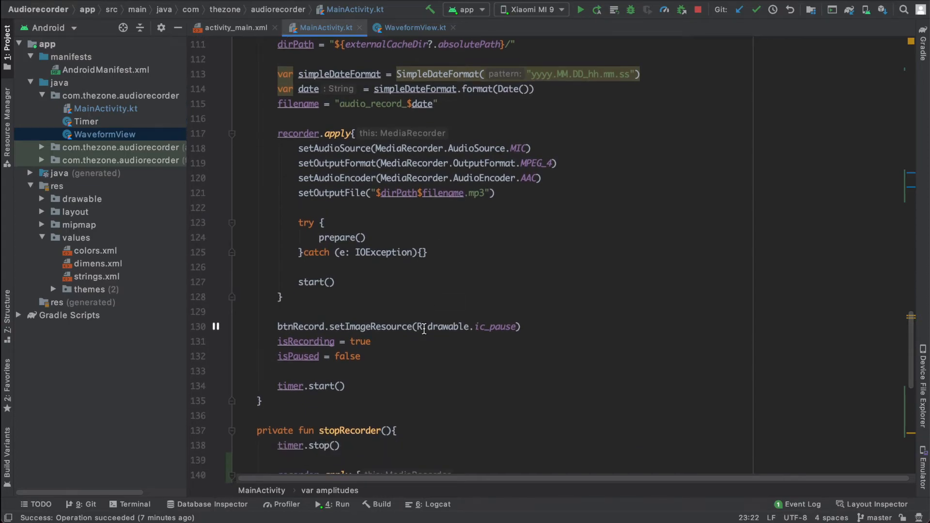
pyautogui.click(346, 385)
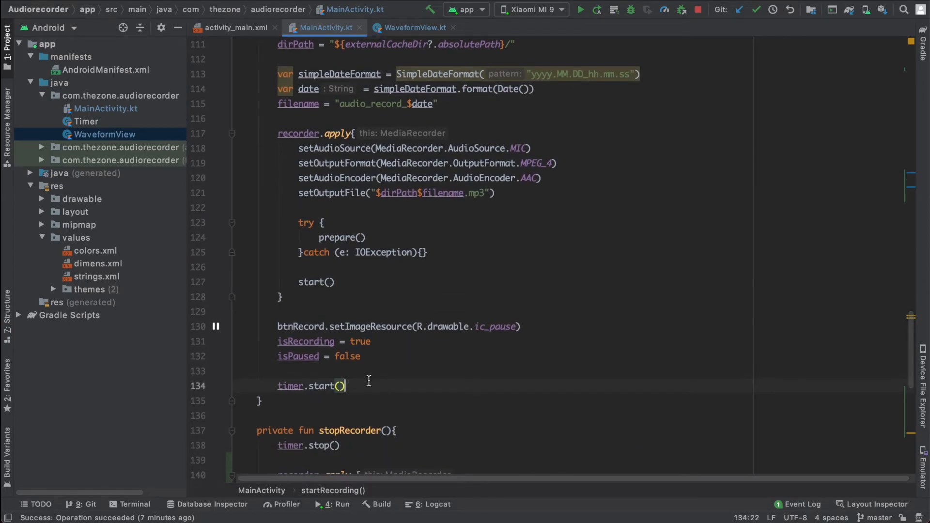
pyautogui.press('enter')
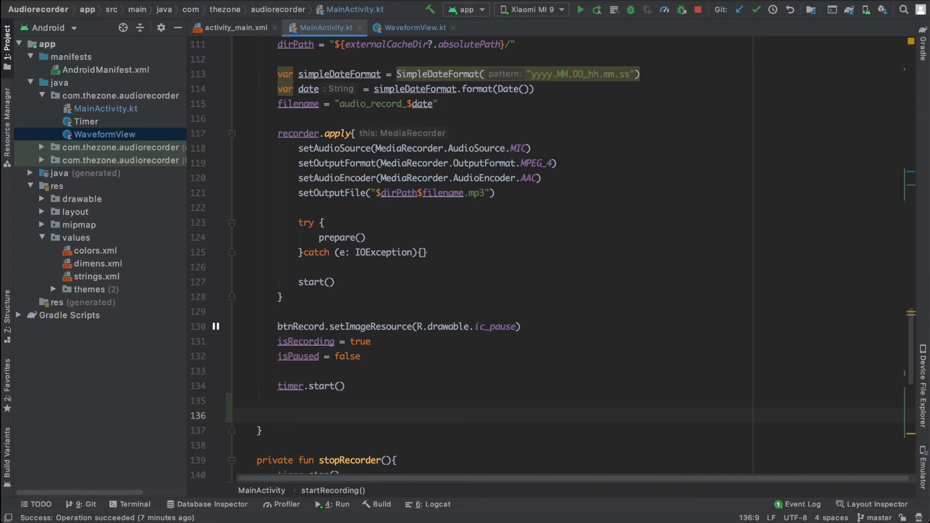
pyautogui.write('btnDelete')
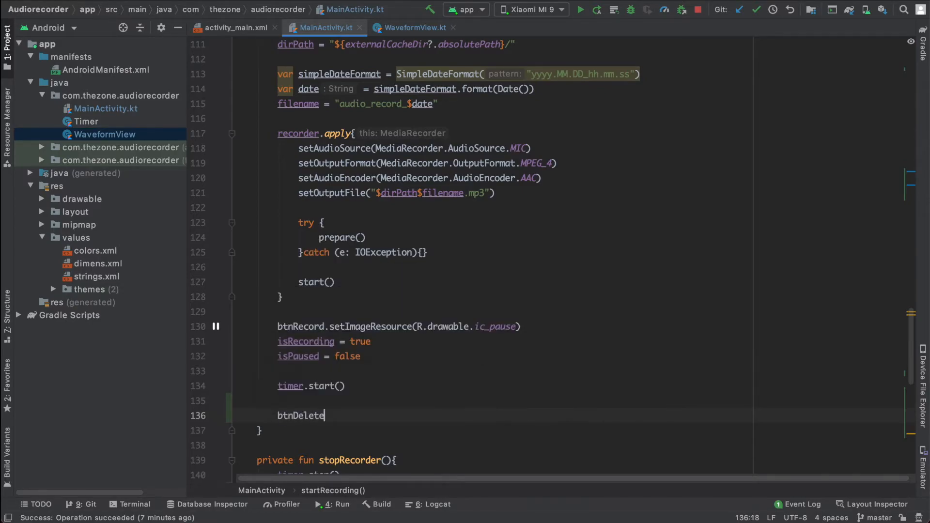
pyautogui.write('.isc')
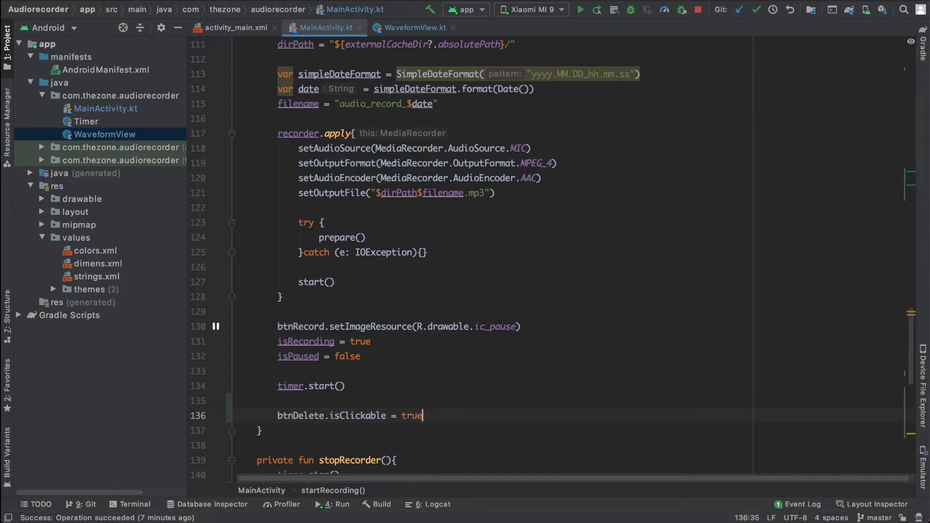
pyautogui.press('Return')
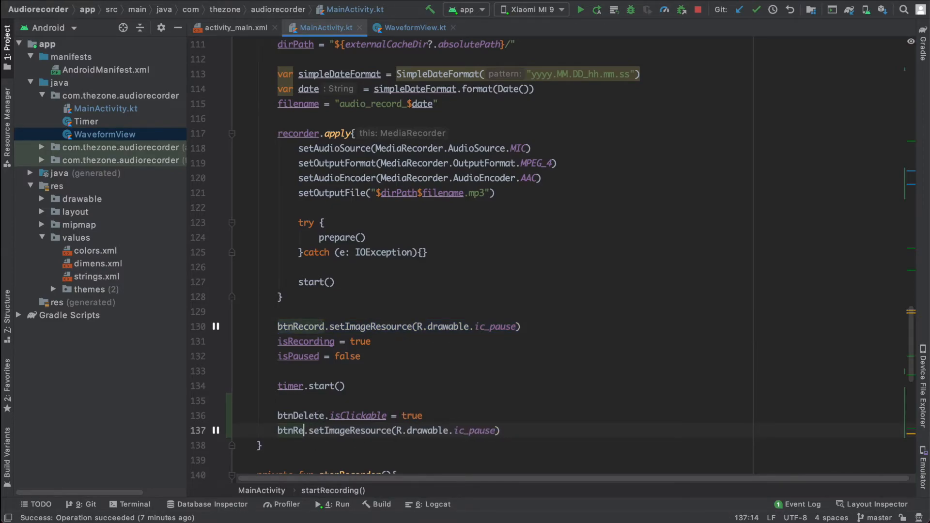
pyautogui.write('let')
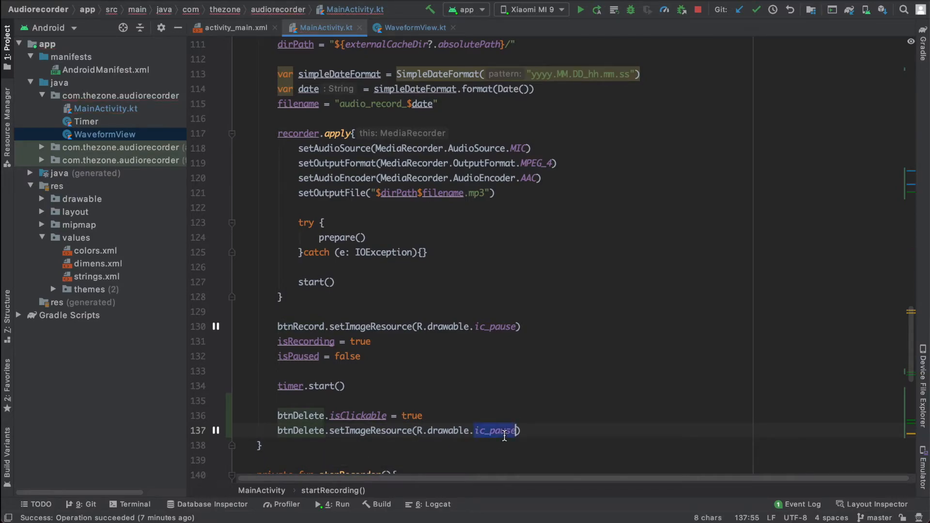
pyautogui.write('ic8delet')
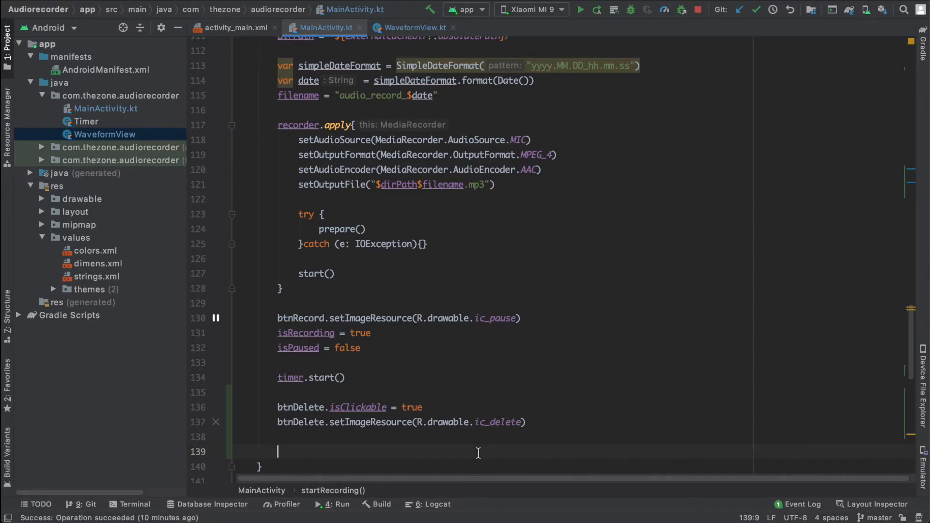
# Set btnList.visibility = View.GONE and btnDone.visibility = View.VISIBLE
pyautogui.write('btn')
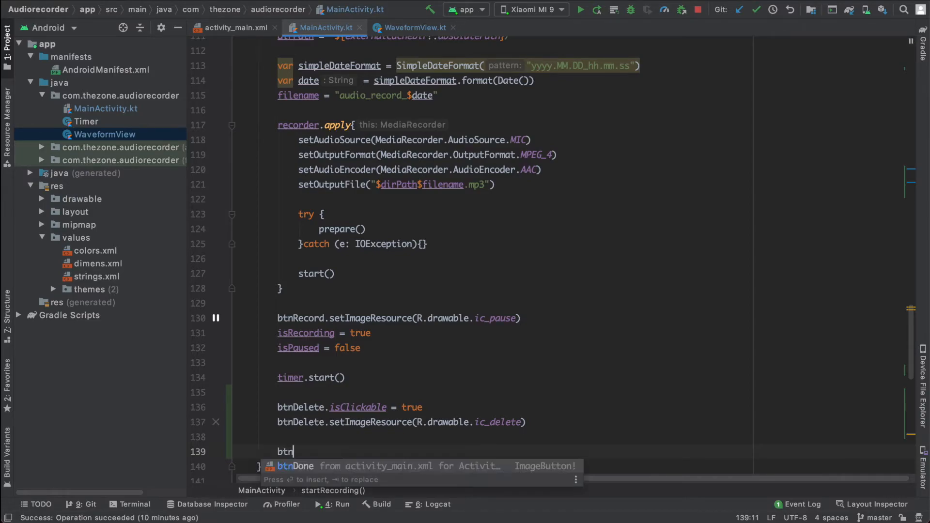
pyautogui.write('List.')
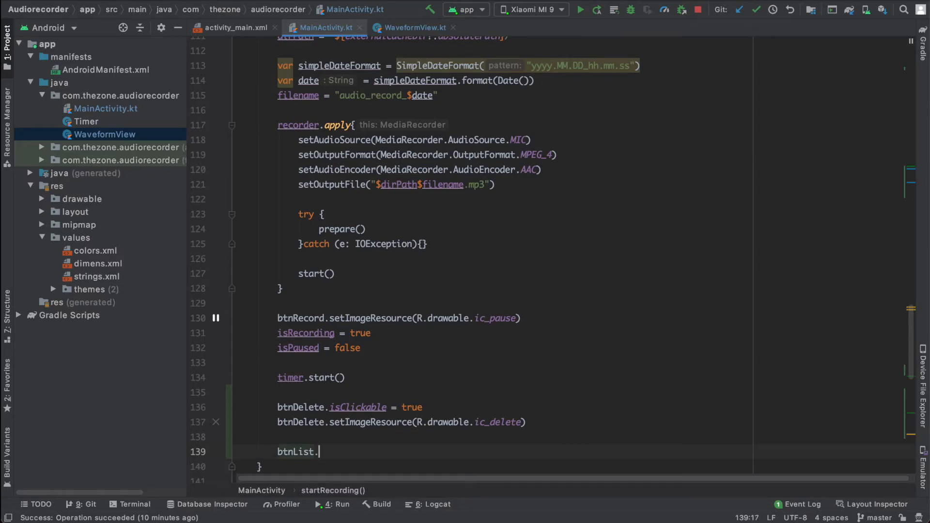
pyautogui.write('visibility =')
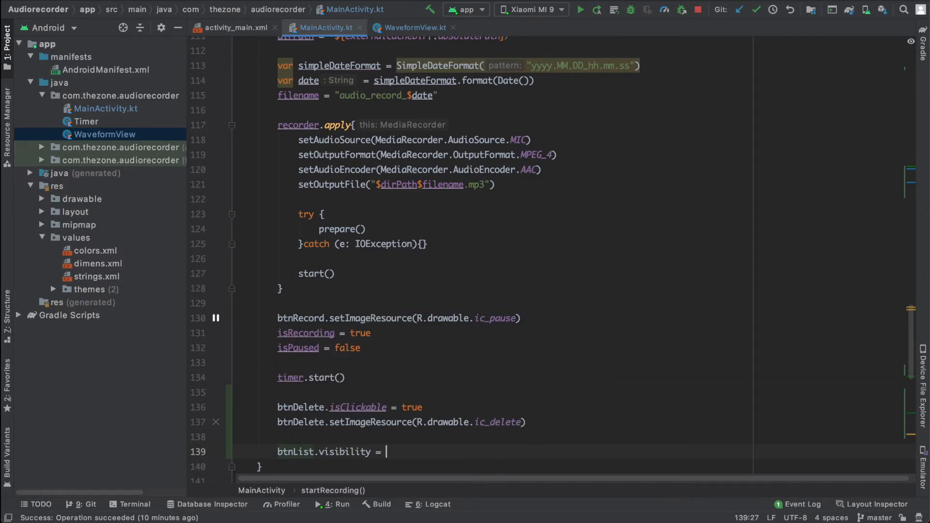
pyautogui.write('View.GONE')
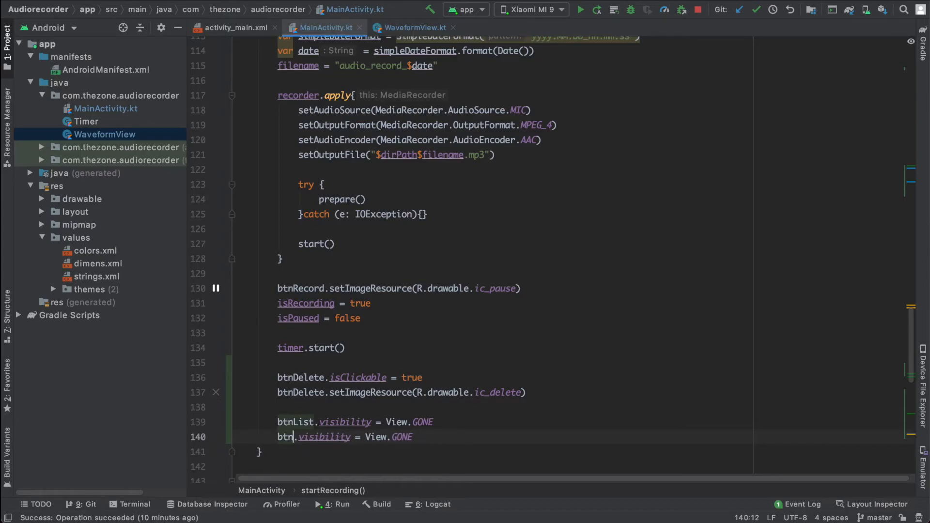
pyautogui.write('Done')
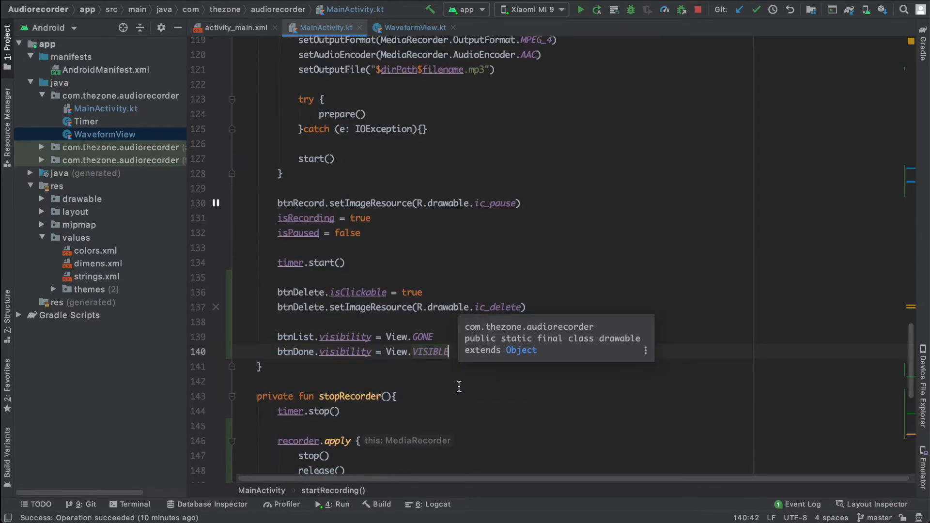
pyautogui.scroll(3)
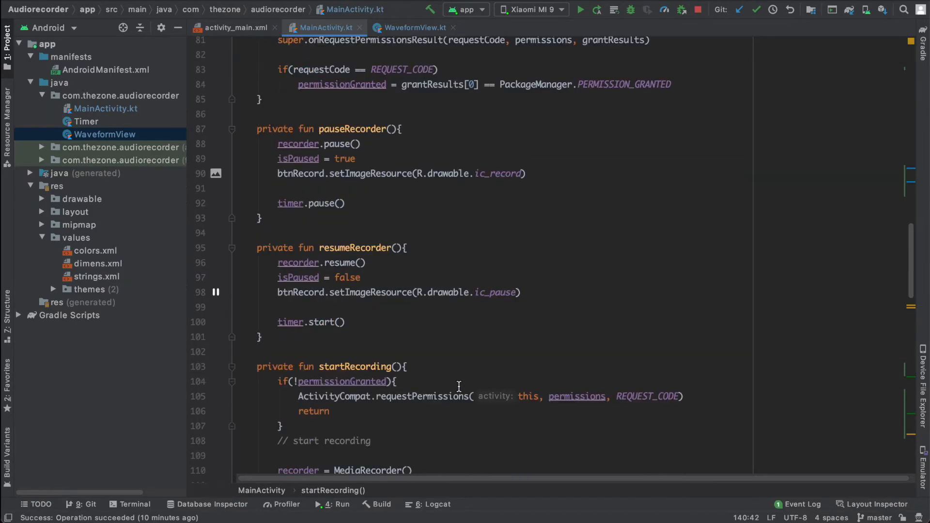
# Add btnDelete.isClickable = false in onCreate after the click listeners
pyautogui.scroll(3)
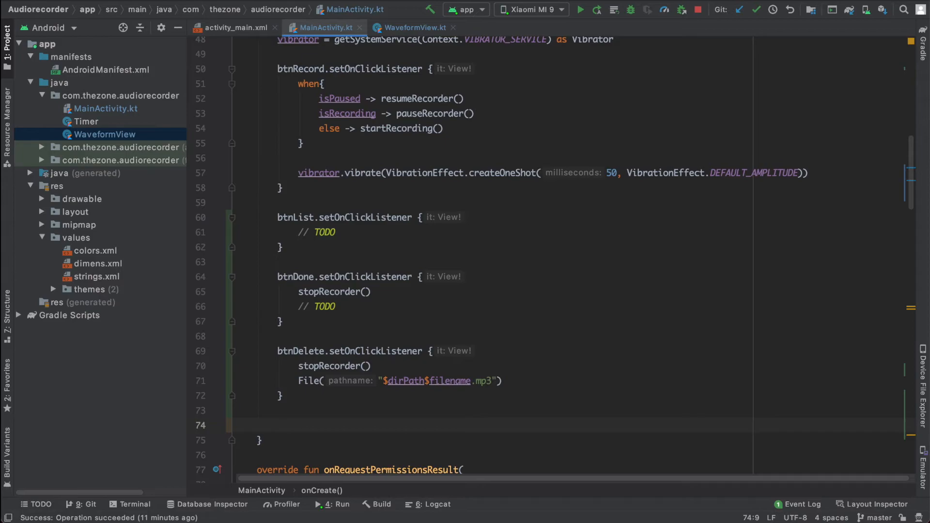
pyautogui.write('btnD')
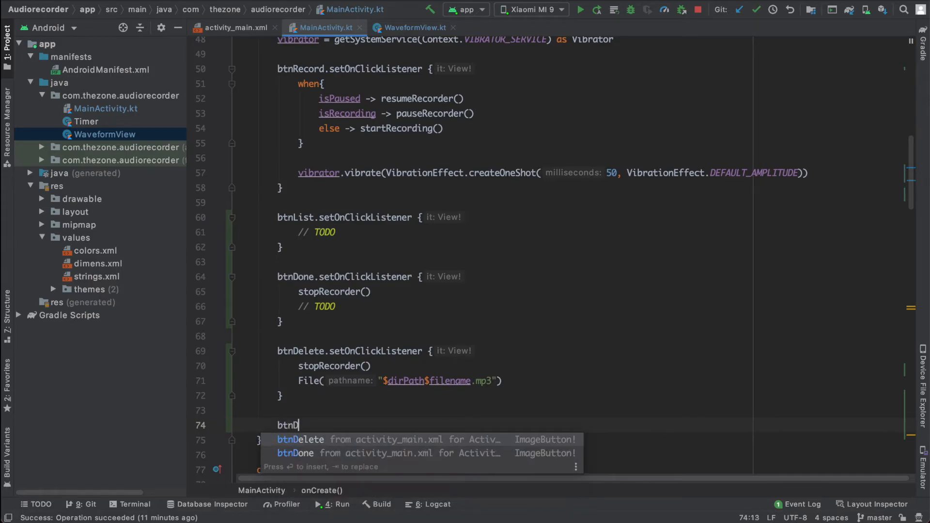
pyautogui.write('Delete.isClickable =')
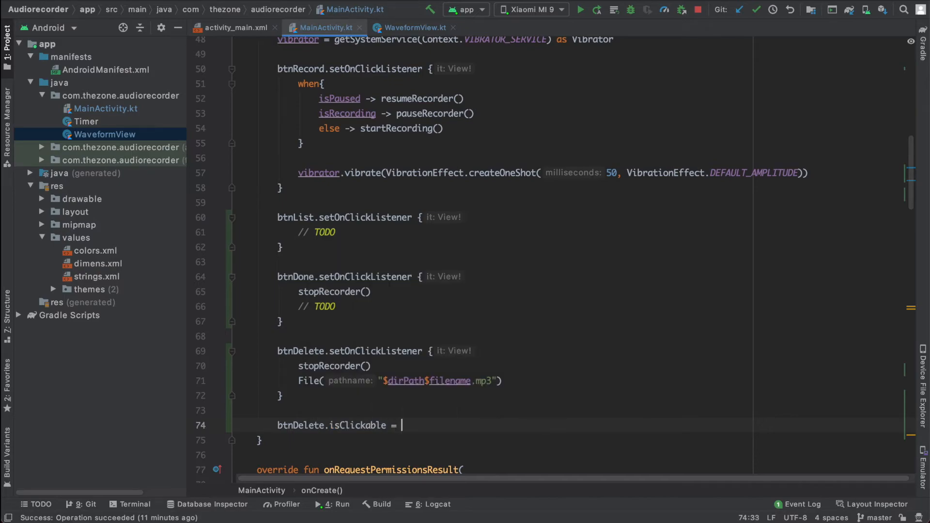
pyautogui.write('false')
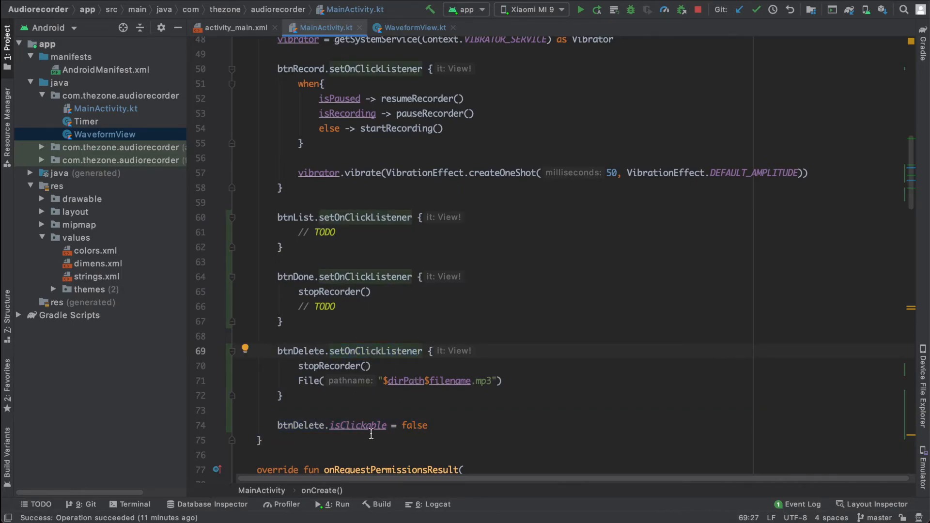
pyautogui.click(343, 306)
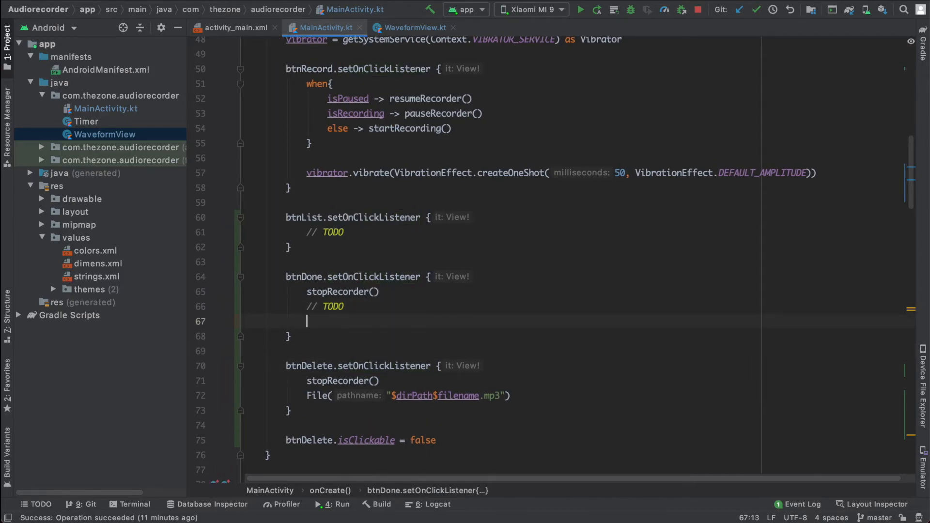
# Show "Record saved" and "Record deleted" short toasts in the btnDone and btnDelete listeners
pyautogui.write('Toas')
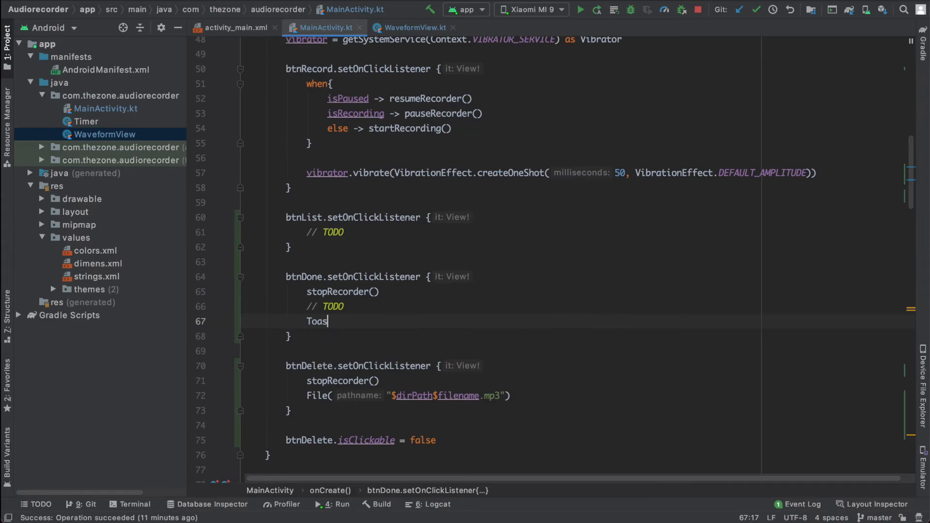
pyautogui.write('t.makeText(')
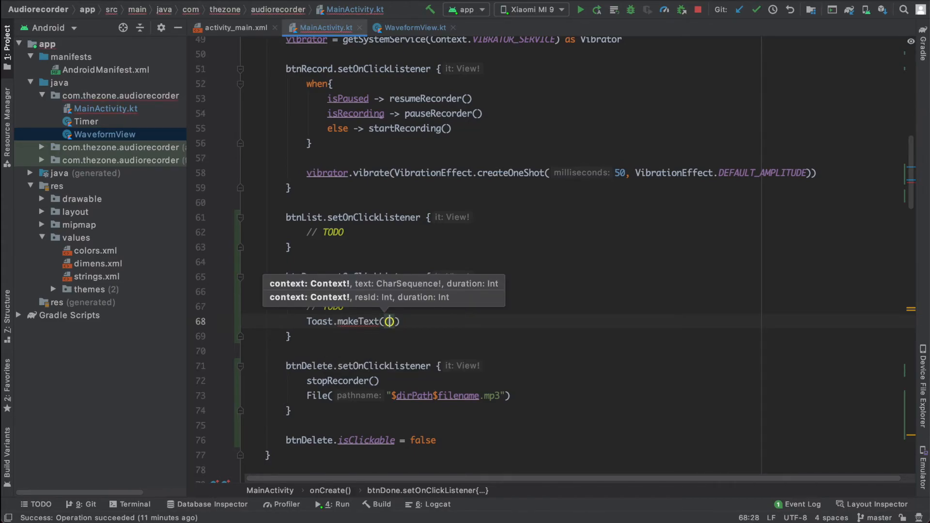
pyautogui.write('this')
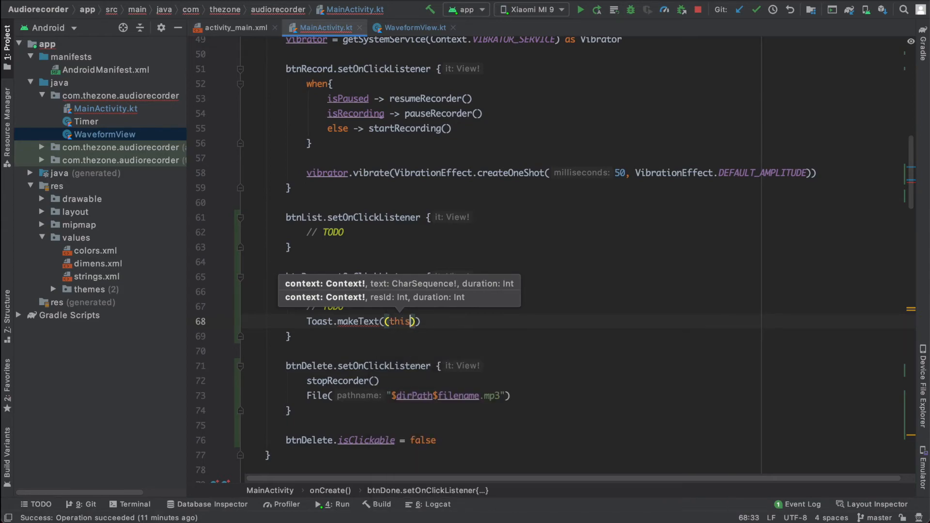
pyautogui.write(', ""')
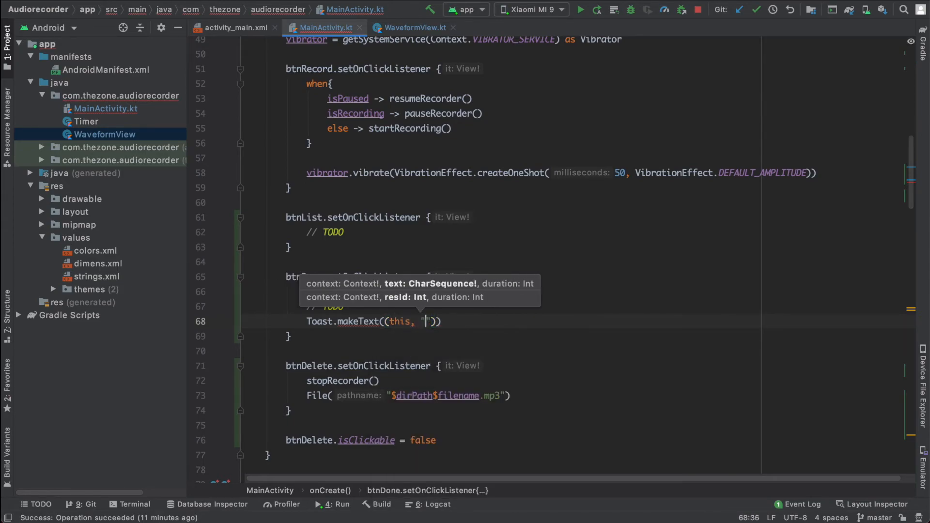
pyautogui.write('Record saved')
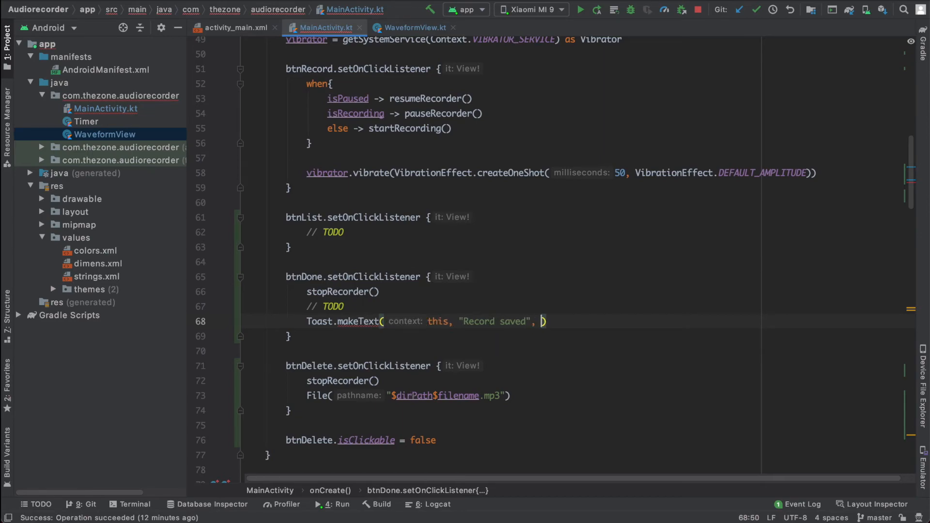
pyautogui.write('Target')
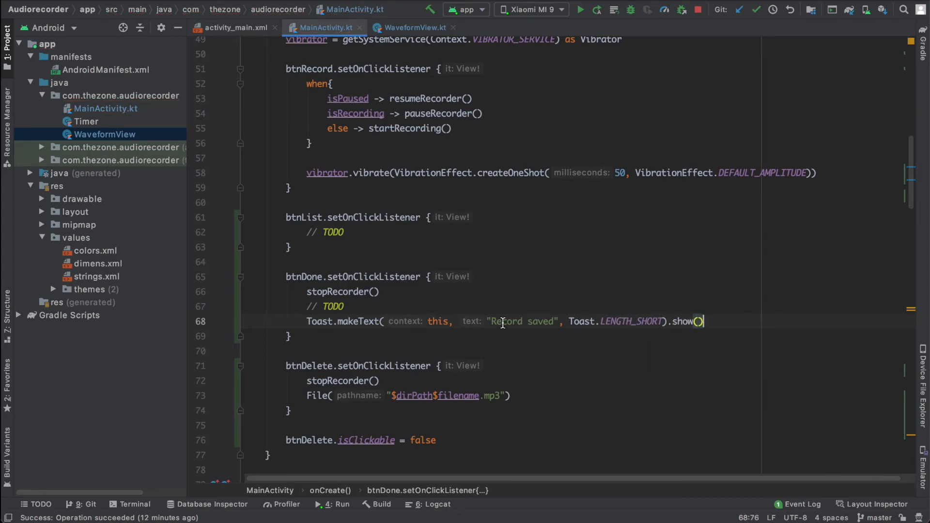
# Show a "List button" toast in the btnList listener and run the app on the phone
pyautogui.click(343, 231)
pyautogui.write('Toast.makeText(this, "List saved", Toast.LENGTH_SHORT).show(')
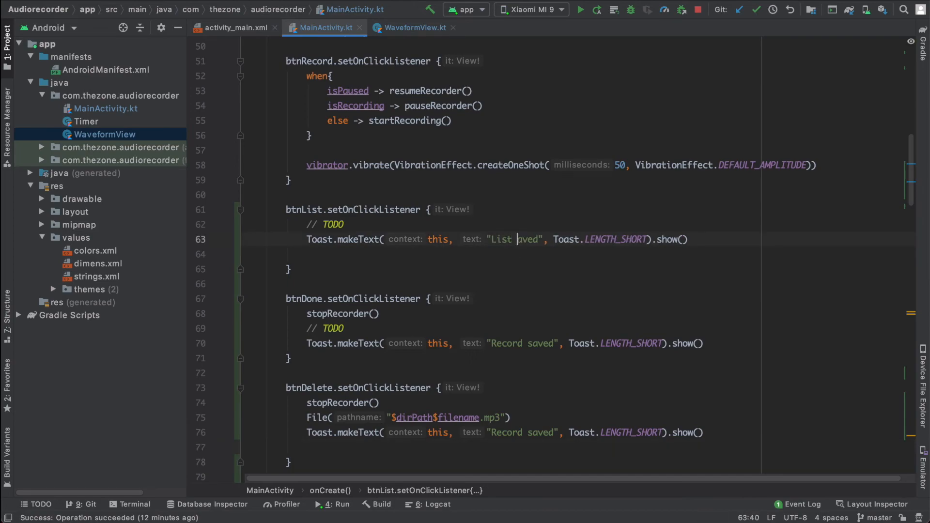
pyautogui.write('button')
pyautogui.click(504, 432)
pyautogui.write('delet')
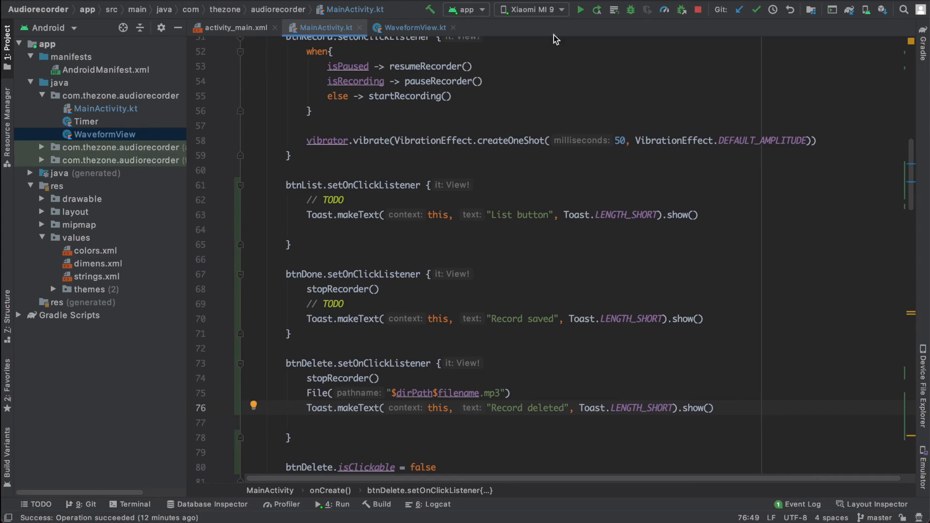
pyautogui.click(581, 8)
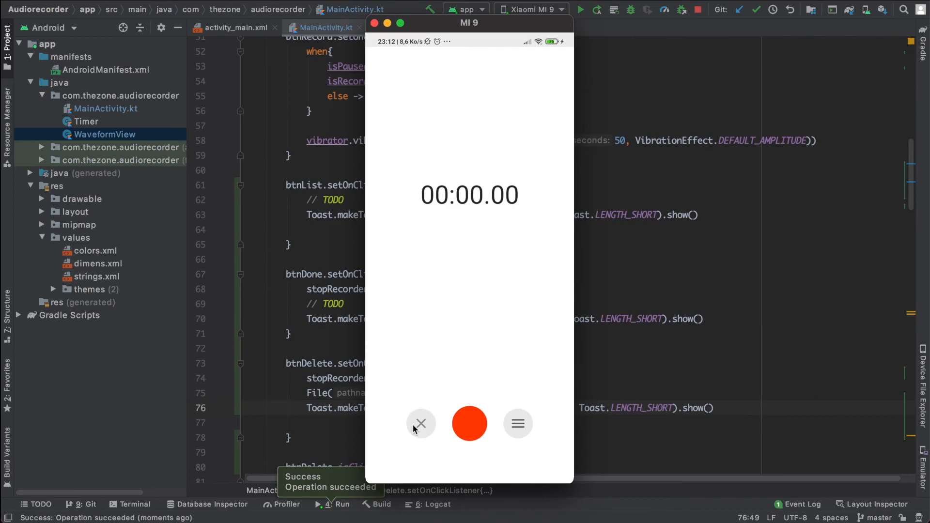
pyautogui.moveTo(516, 423)
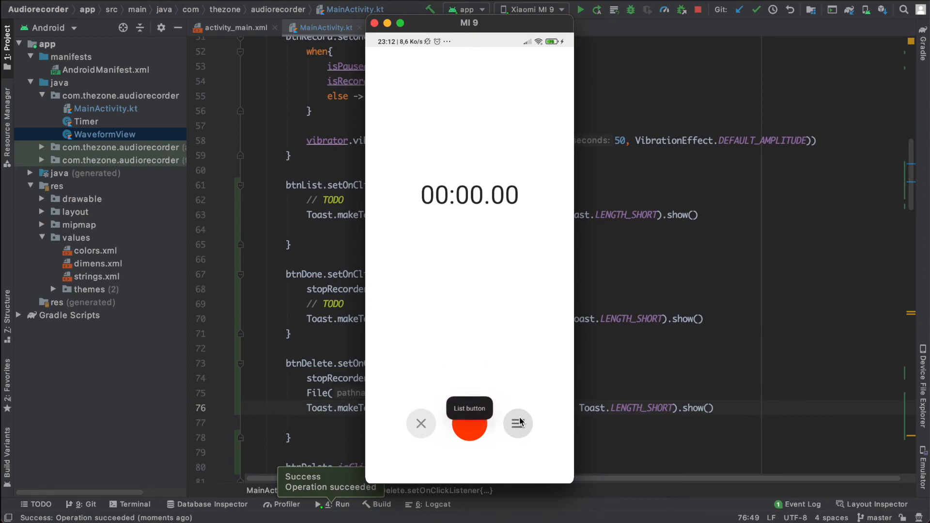
pyautogui.moveTo(469, 424)
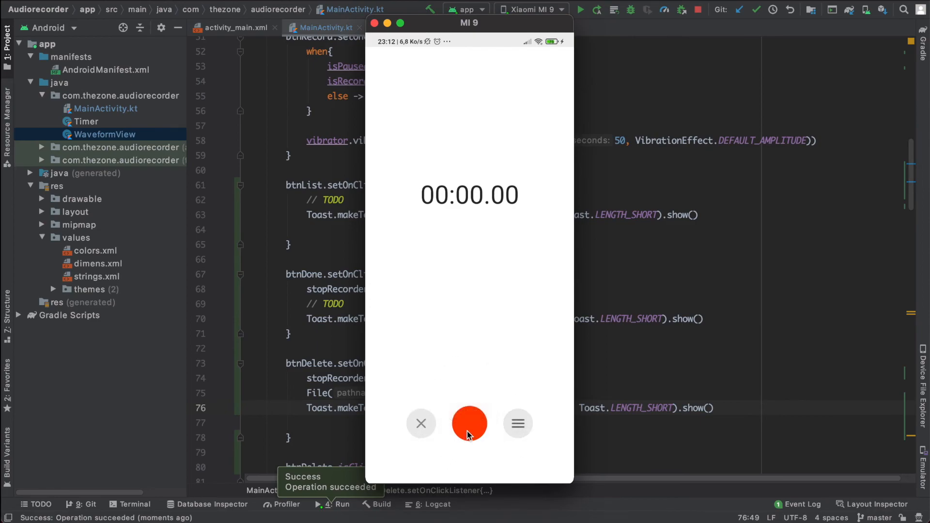
# Start two recordings on the phone and end them with the done and delete buttons
pyautogui.click(469, 423)
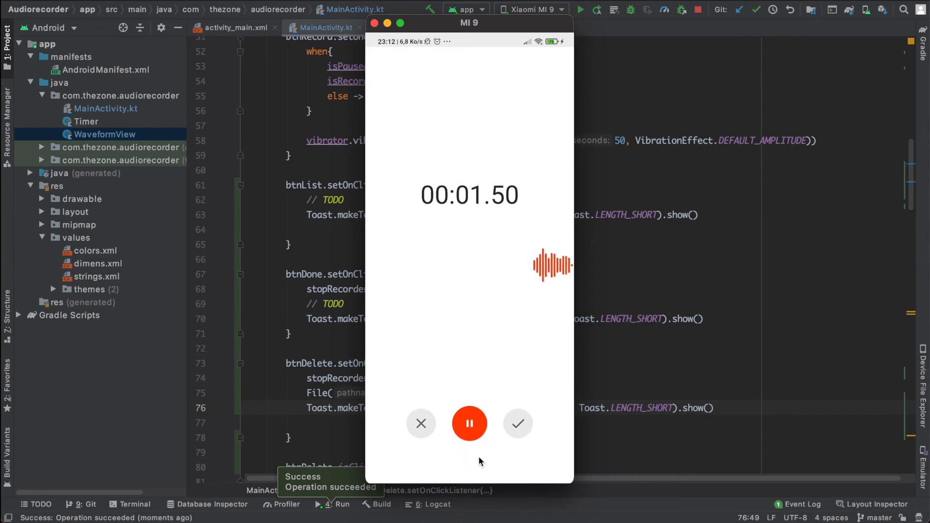
pyautogui.click(516, 424)
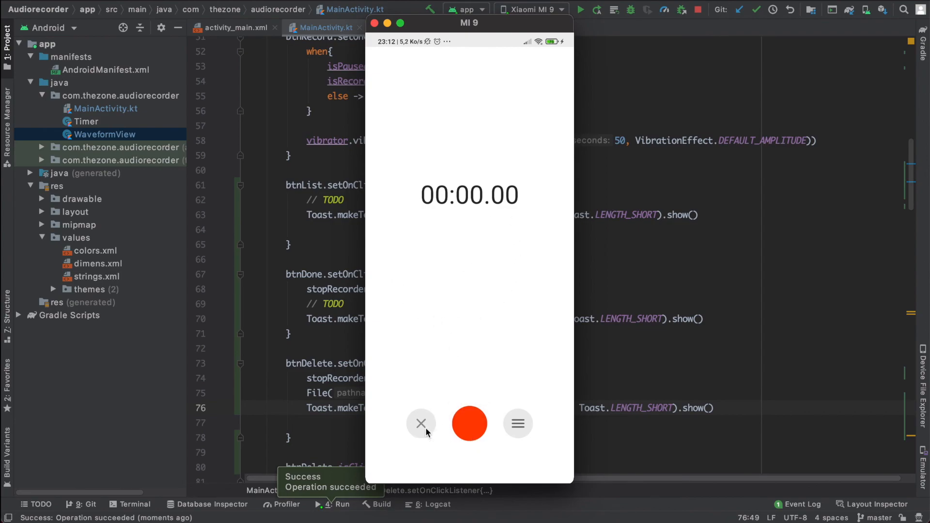
pyautogui.click(469, 423)
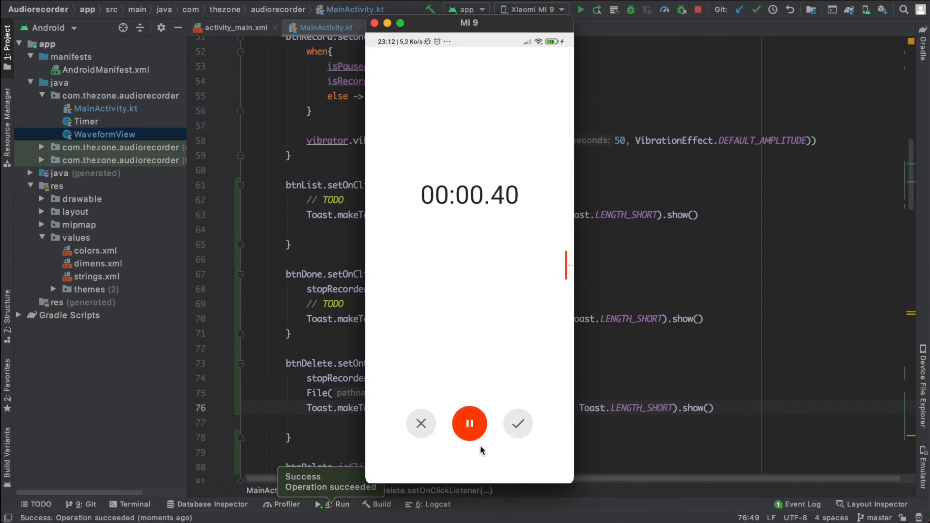
pyautogui.click(421, 423)
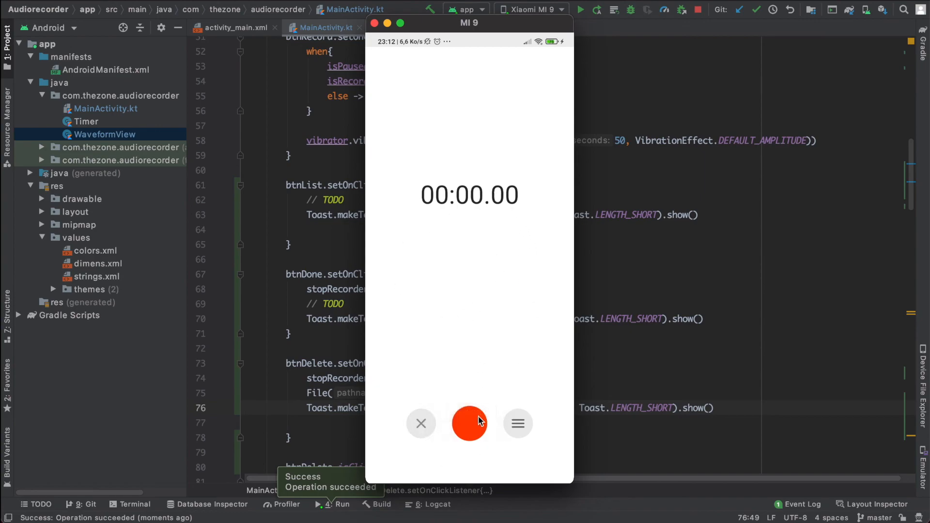
pyautogui.moveTo(497, 240)
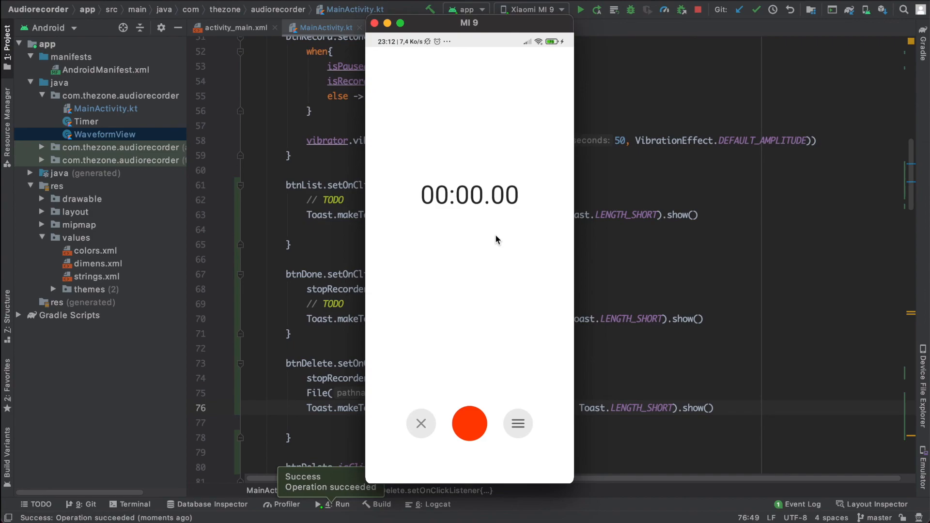
pyautogui.moveTo(479, 284)
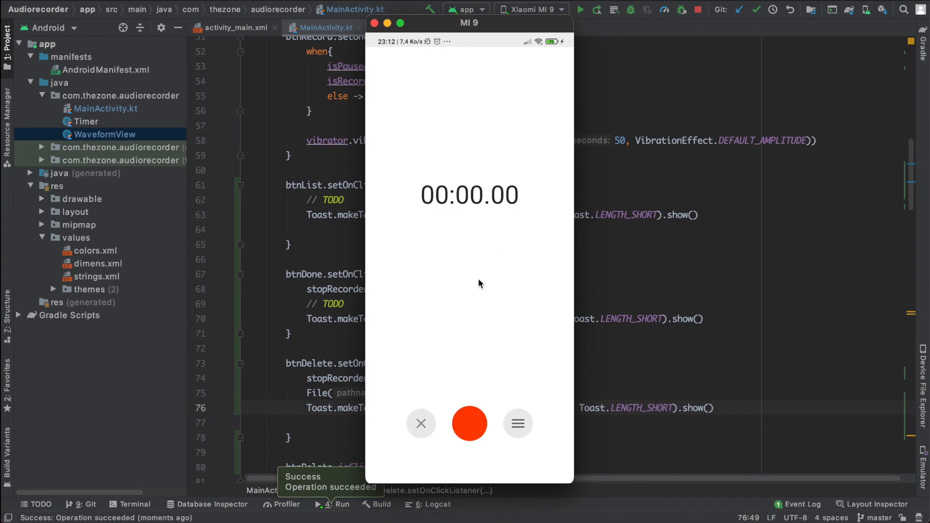
pyautogui.moveTo(533, 436)
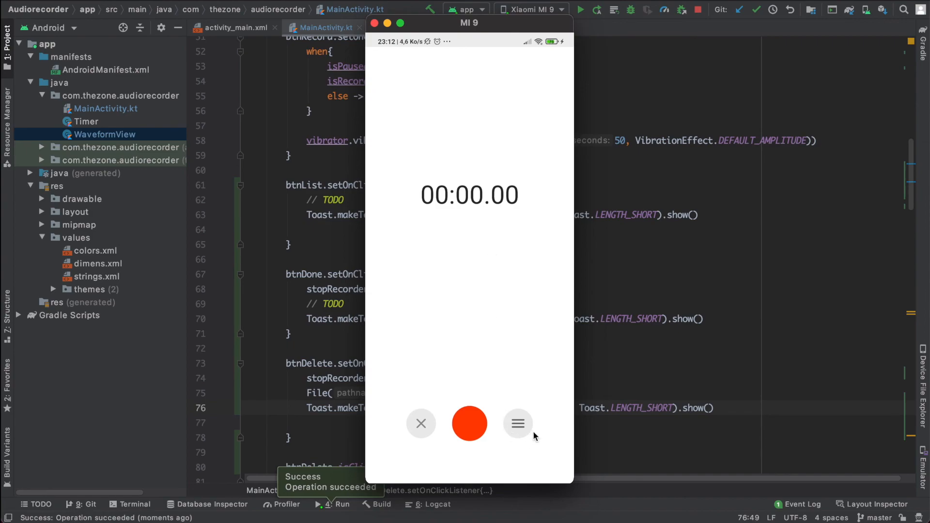
pyautogui.moveTo(489, 260)
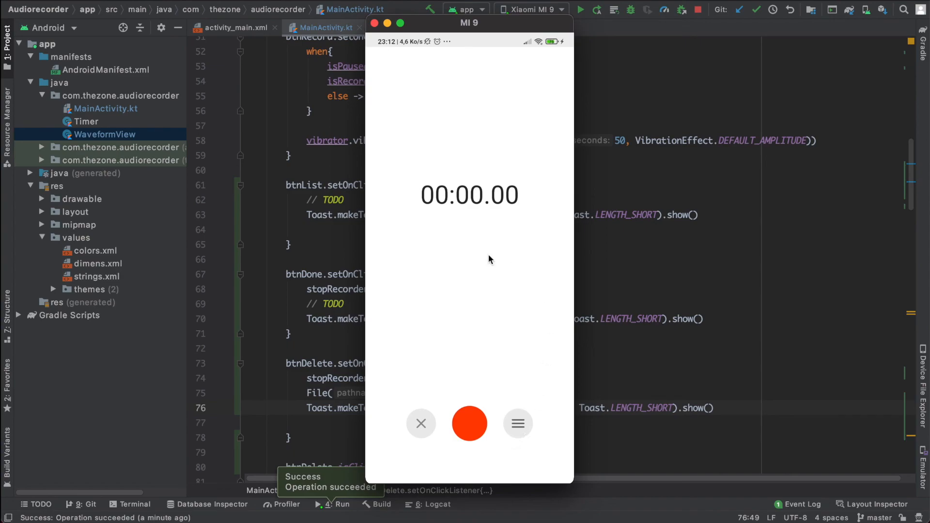
pyautogui.moveTo(523, 325)
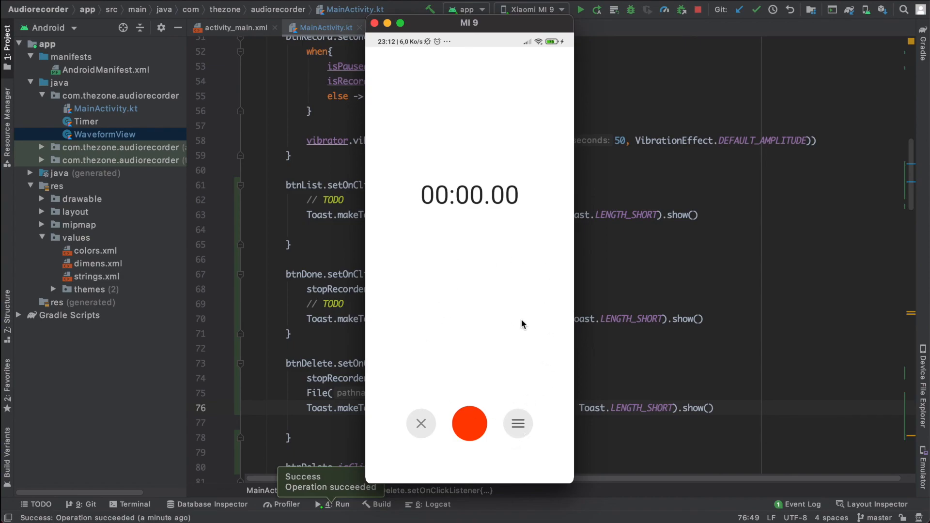